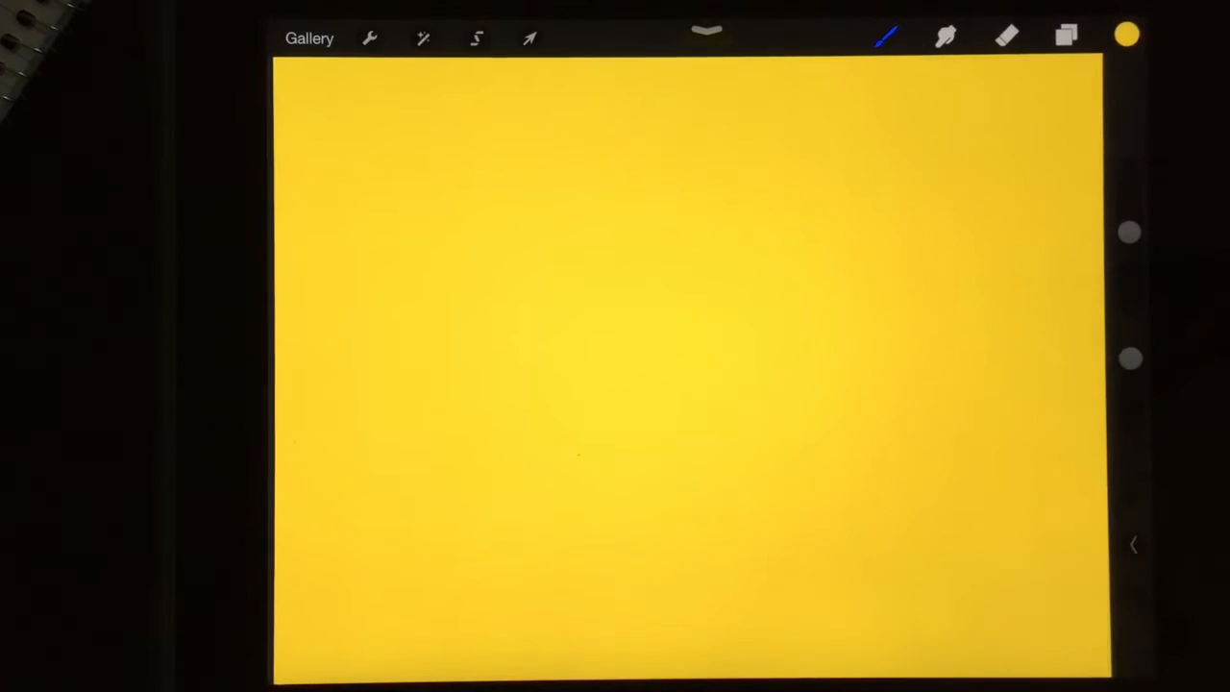
pyautogui.moveTo(1172, 318)
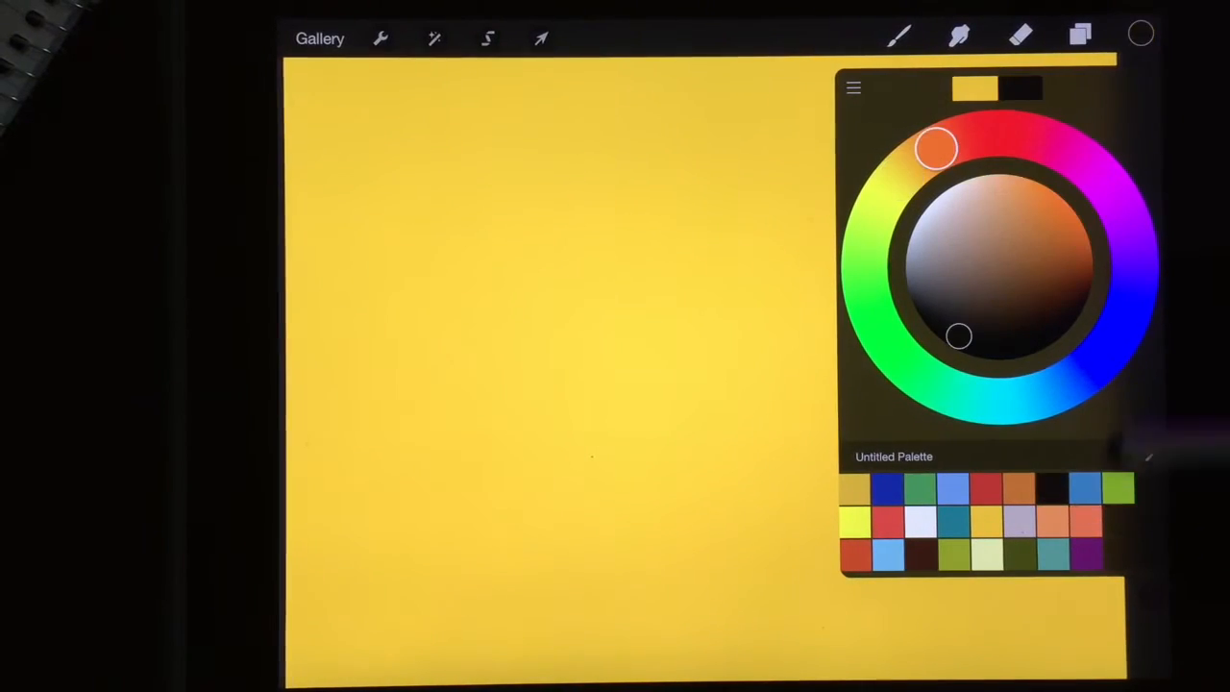
# Switch the drawing colour to black before sketching the two circles.
pyautogui.click(898, 36)
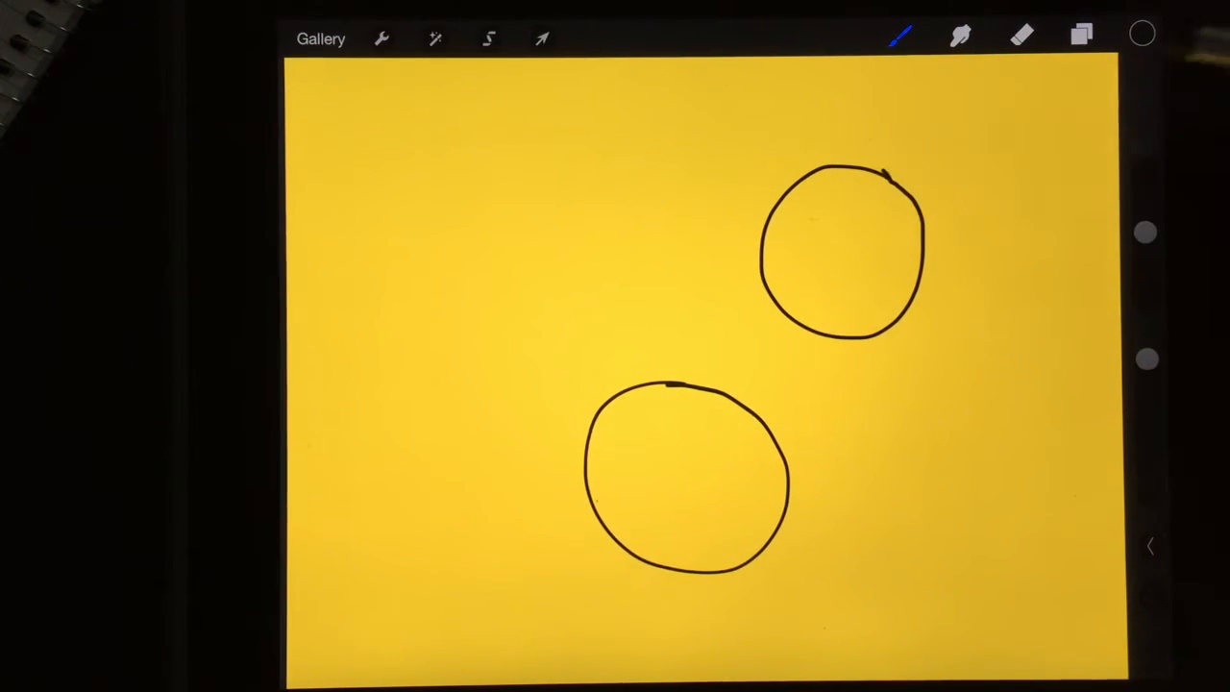
# Fill the upper circle with teal, then pick a new colour for the lower circle.
pyautogui.click(1142, 36)
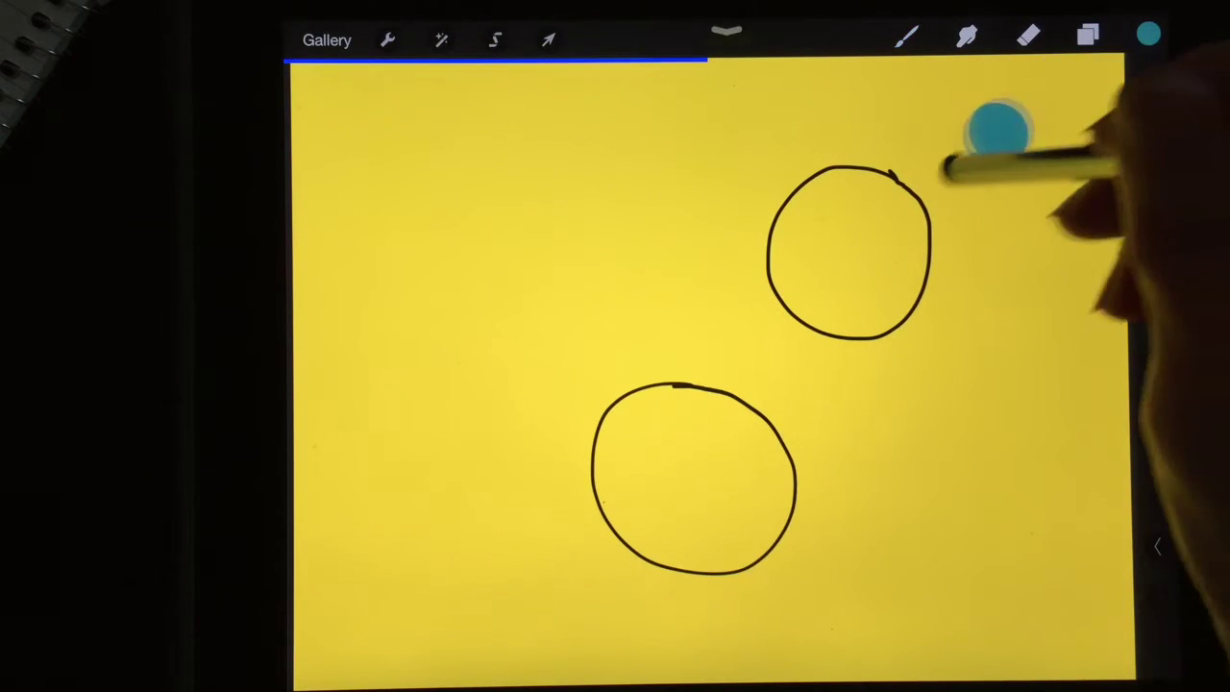
pyautogui.click(848, 252)
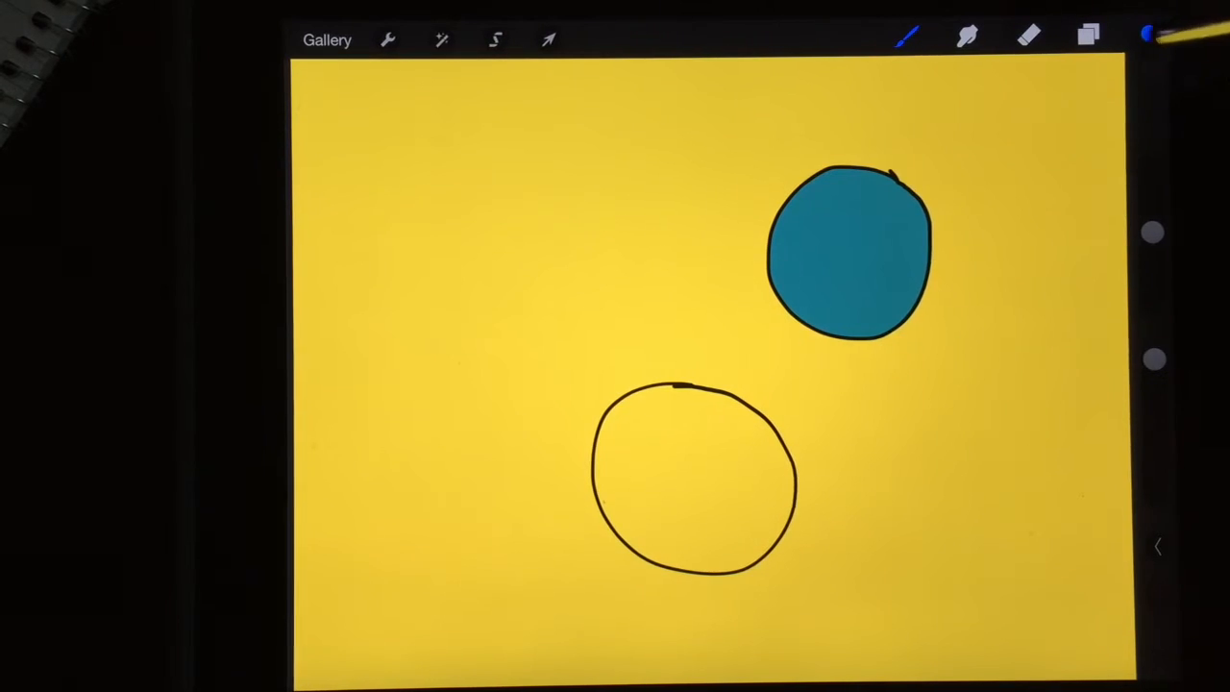
pyautogui.click(1150, 36)
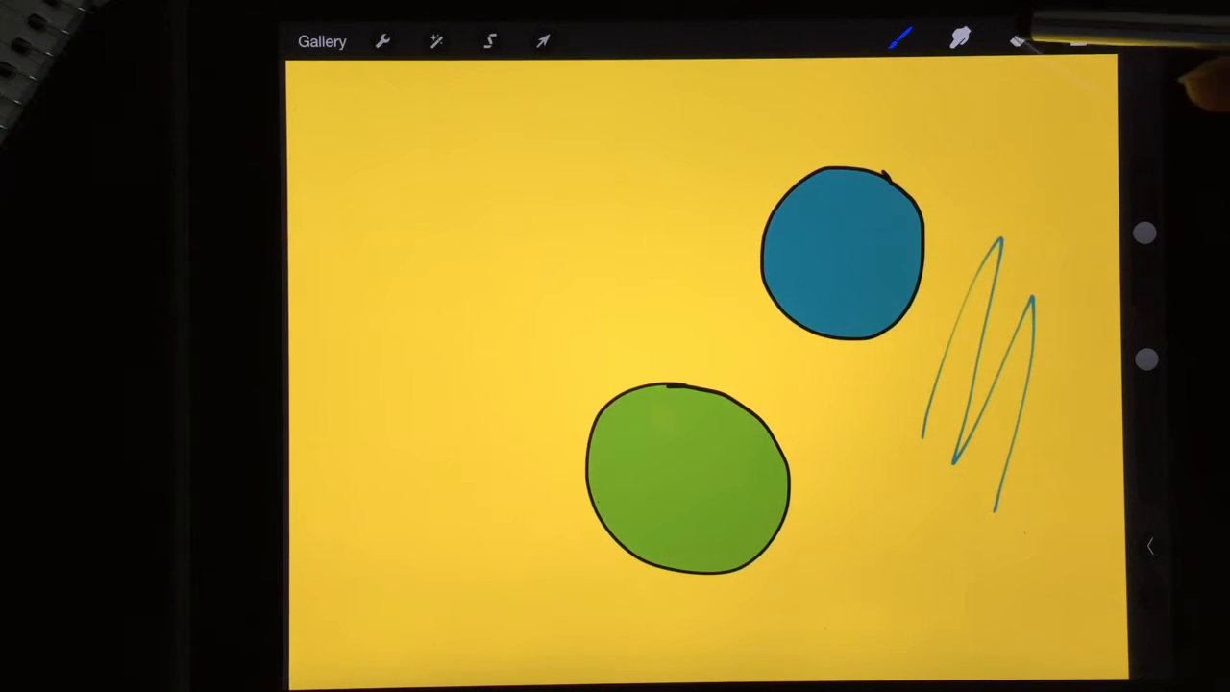
# Erase the teal circle's top right, then clear everything on Layer 1.
pyautogui.click(1022, 40)
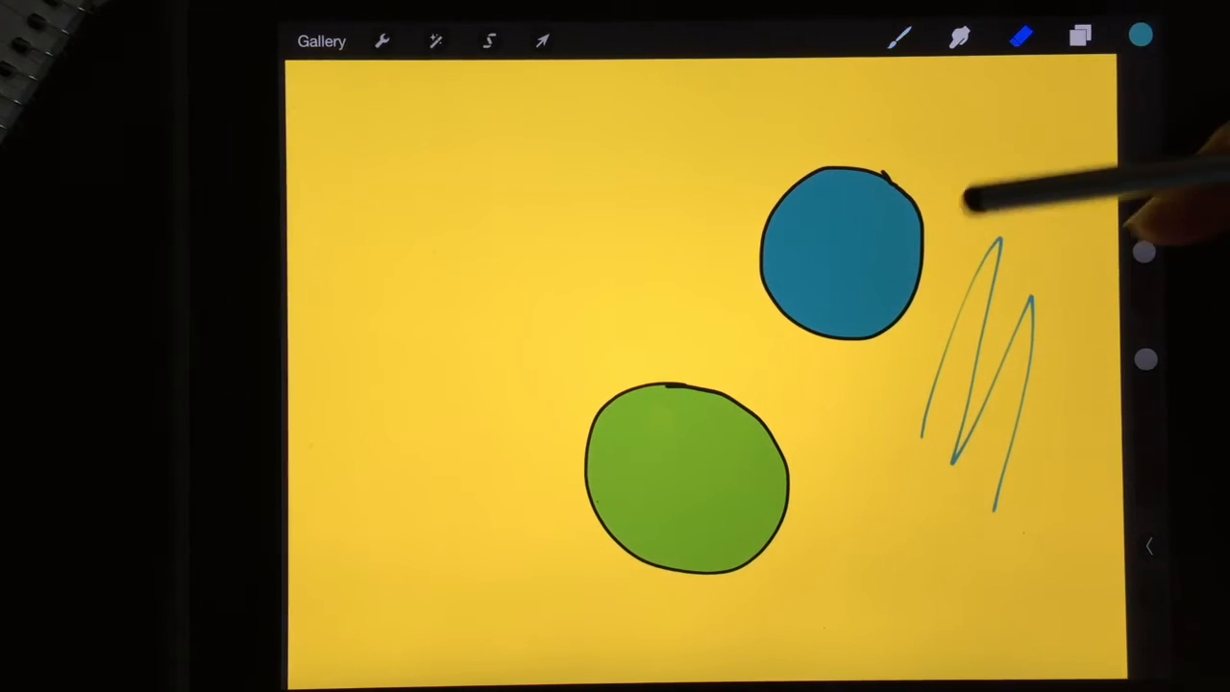
pyautogui.moveTo(932, 173); pyautogui.dragTo(885, 269)
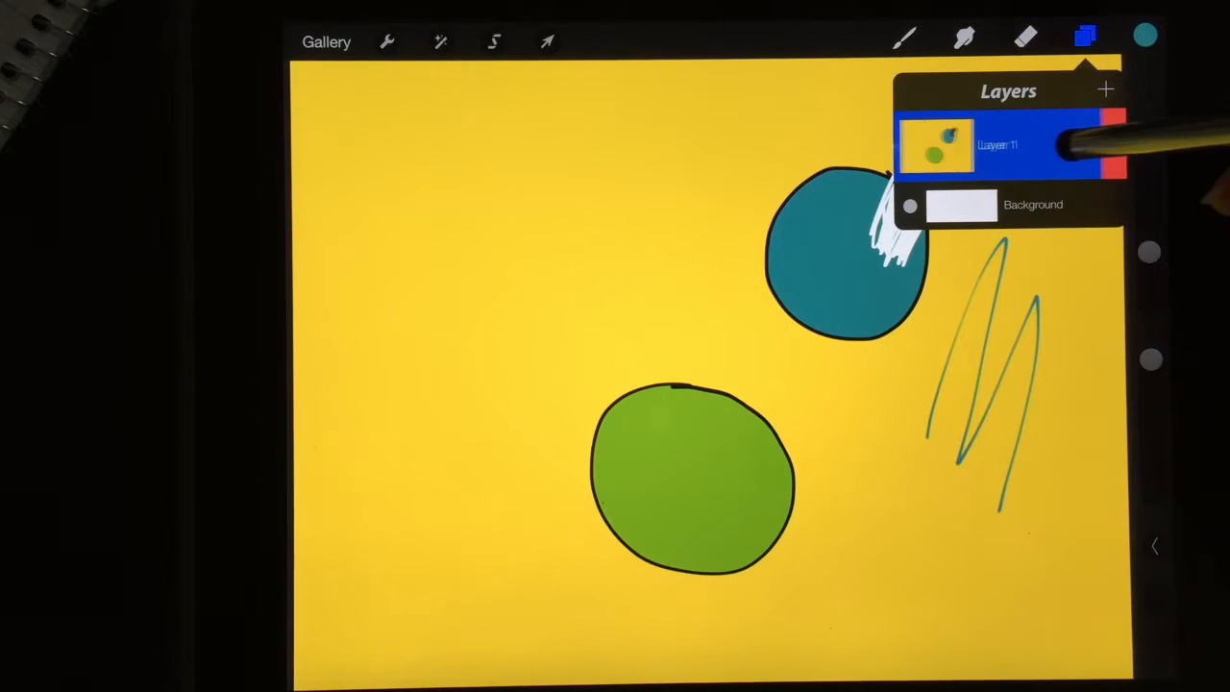
pyautogui.click(1000, 144)
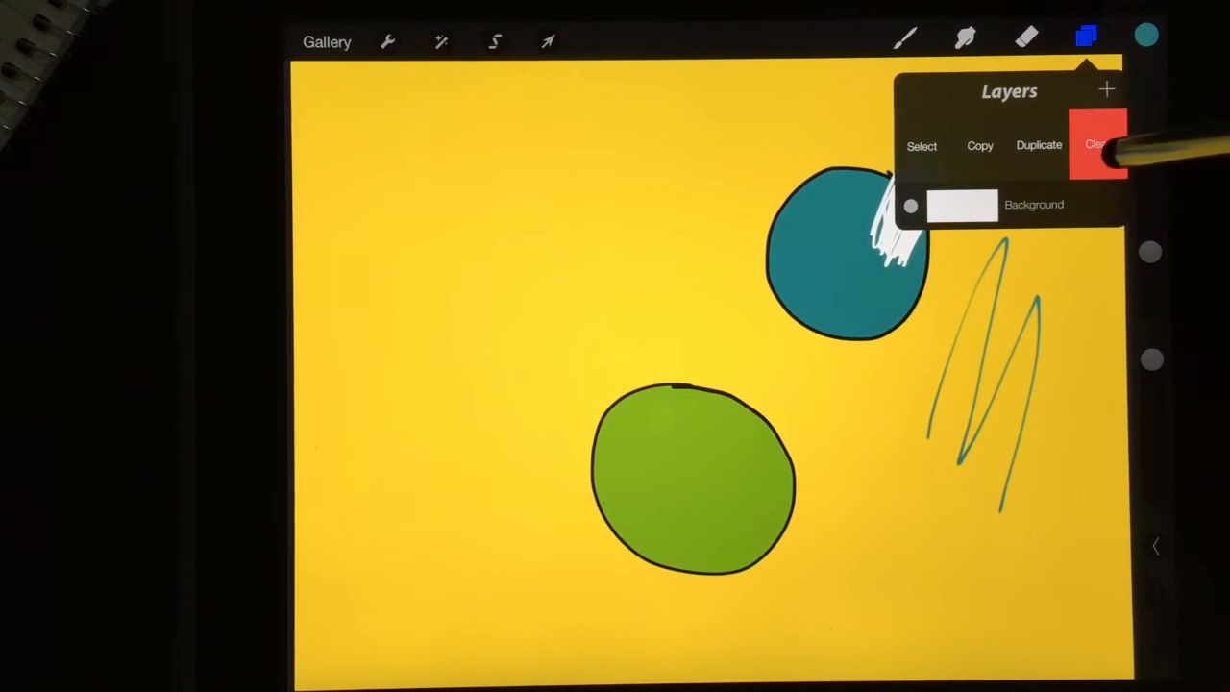
pyautogui.click(1097, 144)
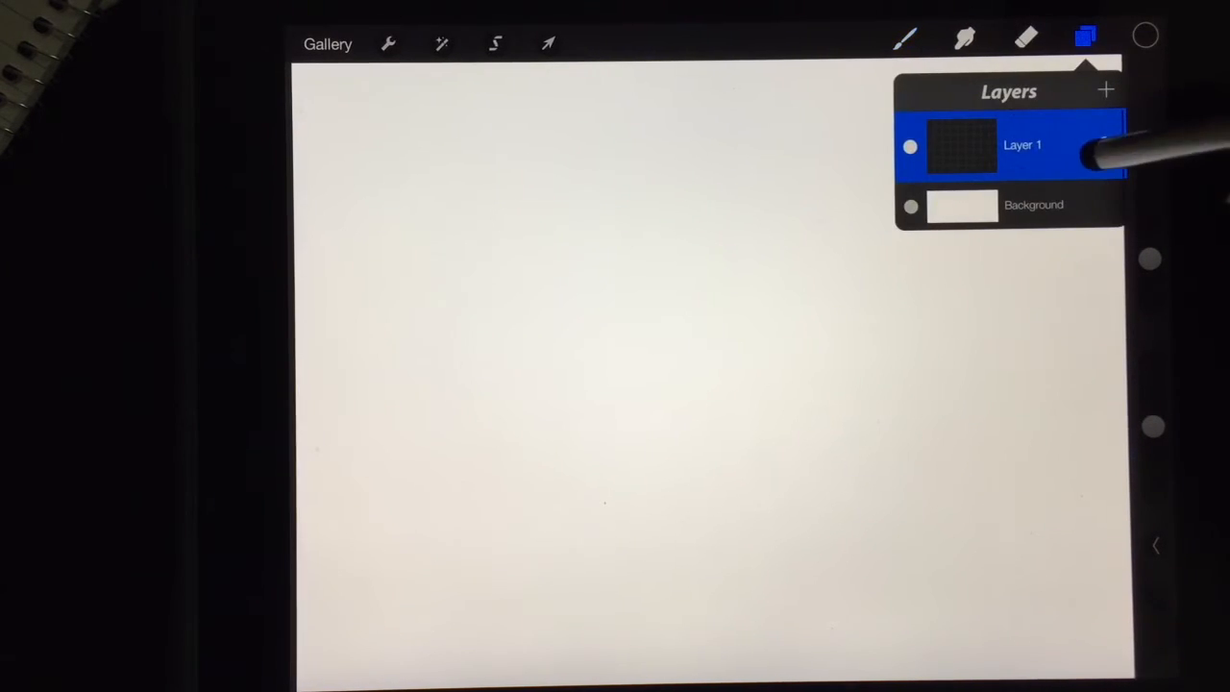
# Fill Layer 1 yellow, add Layer 2 above it, and adjust the marker's size limits.
pyautogui.click(1147, 37)
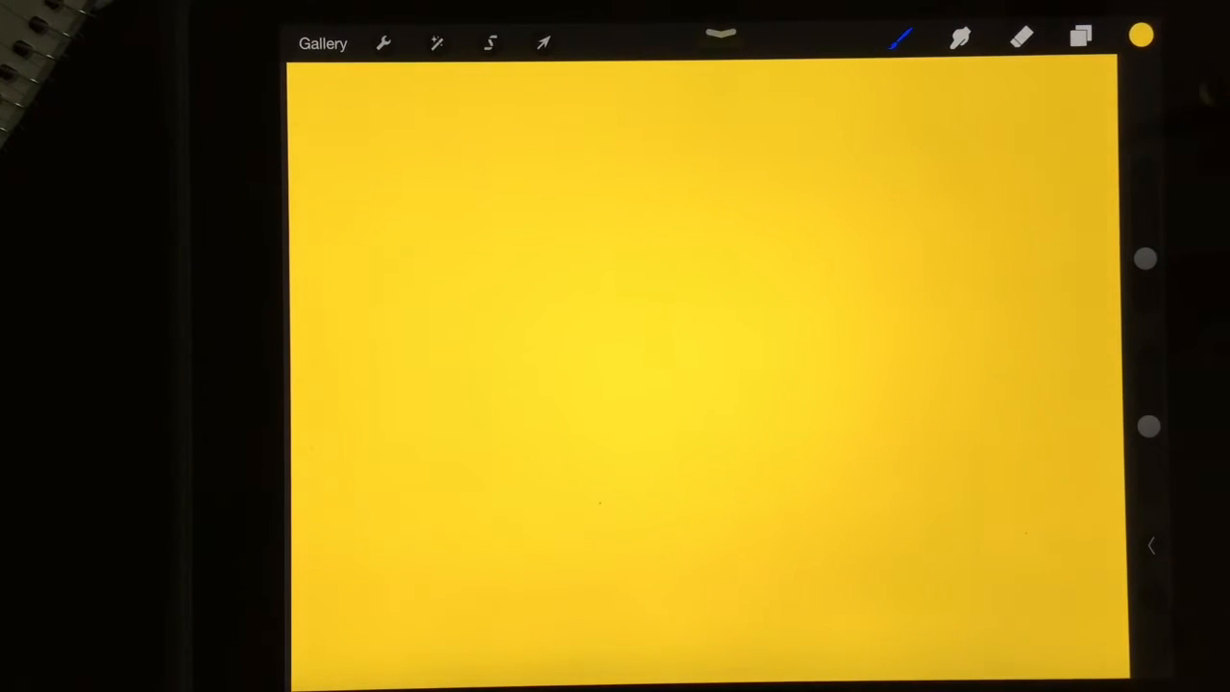
pyautogui.click(1080, 36)
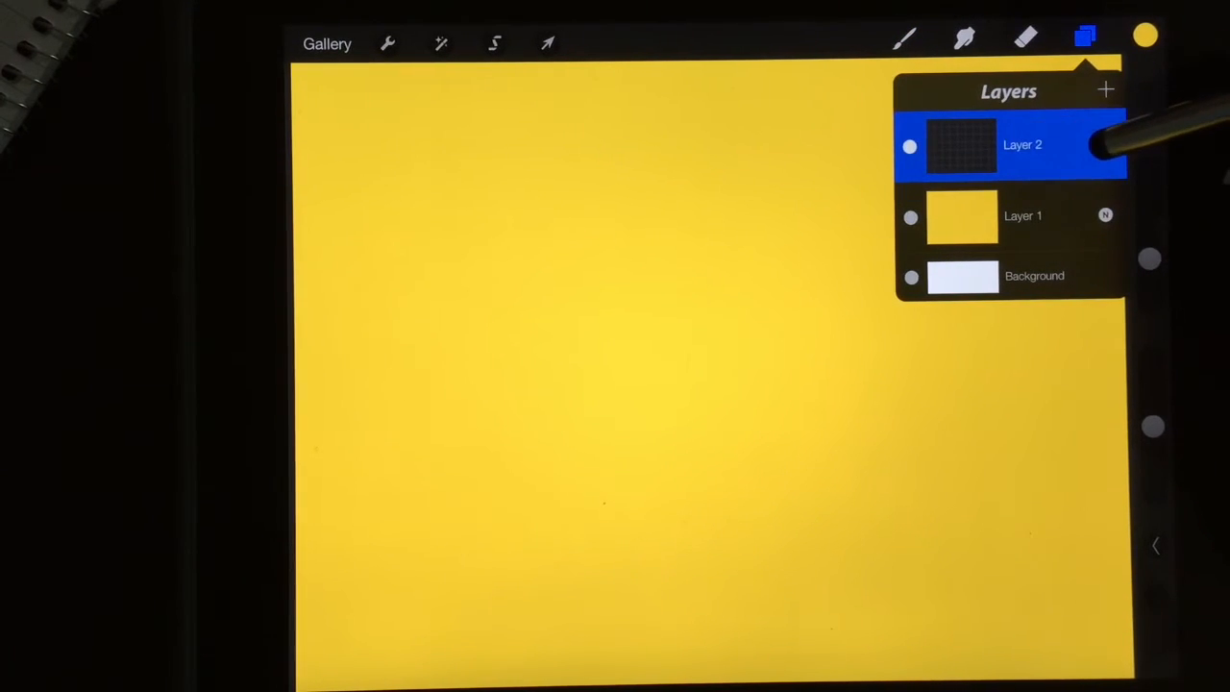
pyautogui.click(903, 38)
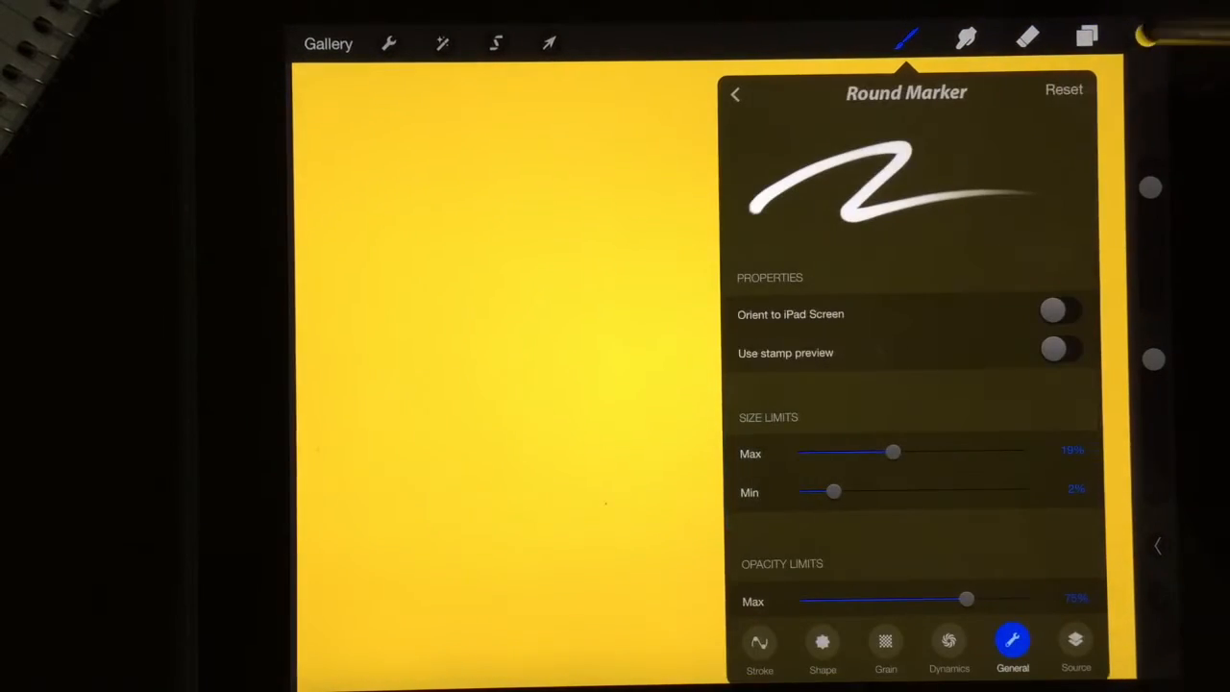
pyautogui.click(1149, 37)
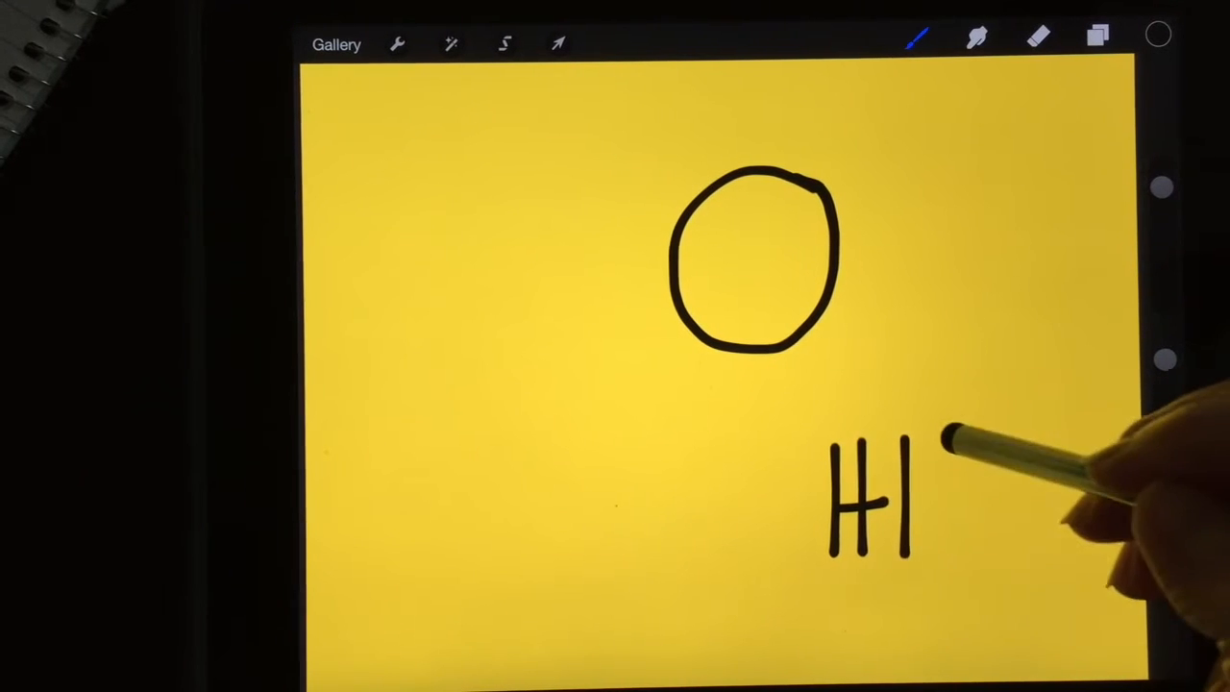
# Draw a black house outline in the lower left, then bring up the layer list.
pyautogui.moveTo(946, 446); pyautogui.dragTo(952, 562)
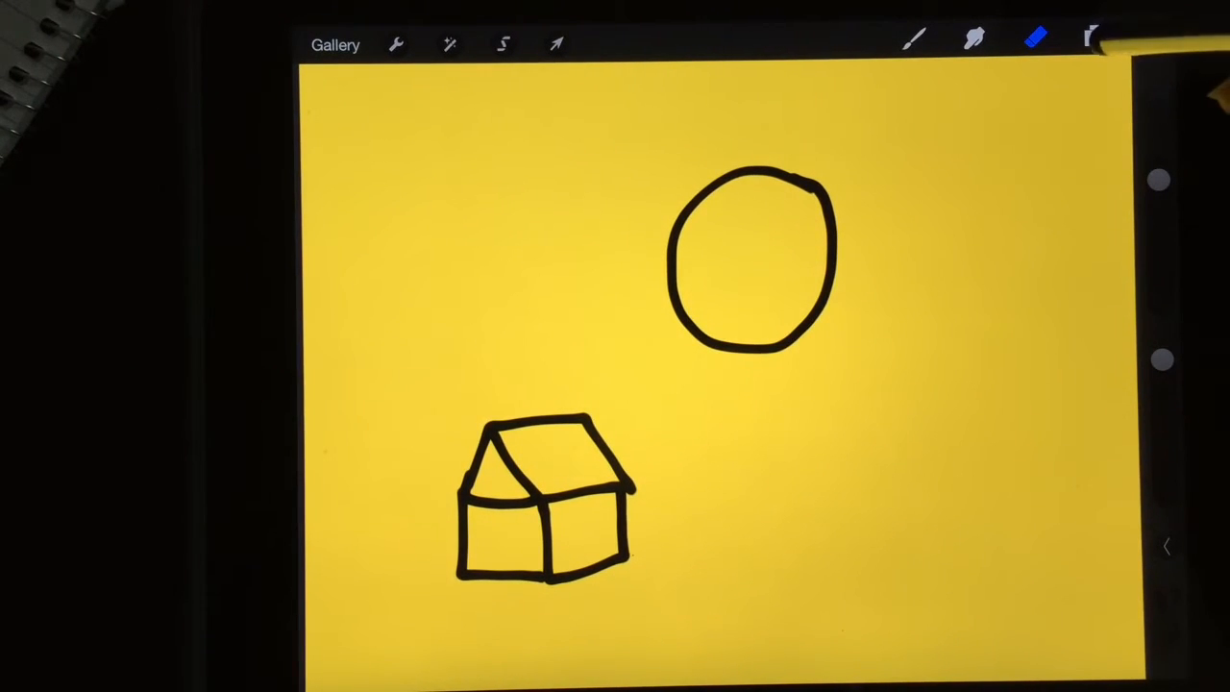
pyautogui.click(1096, 38)
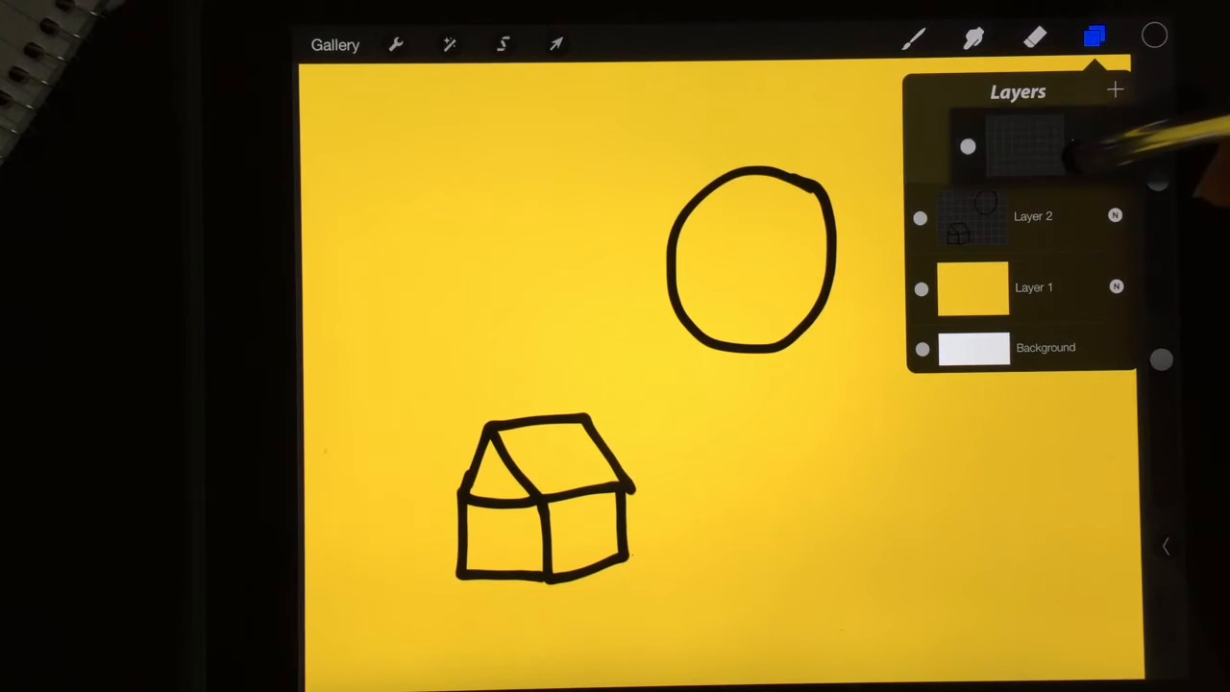
# Add a new top layer and choose the Round Marker brush for red colouring.
pyautogui.click(1114, 91)
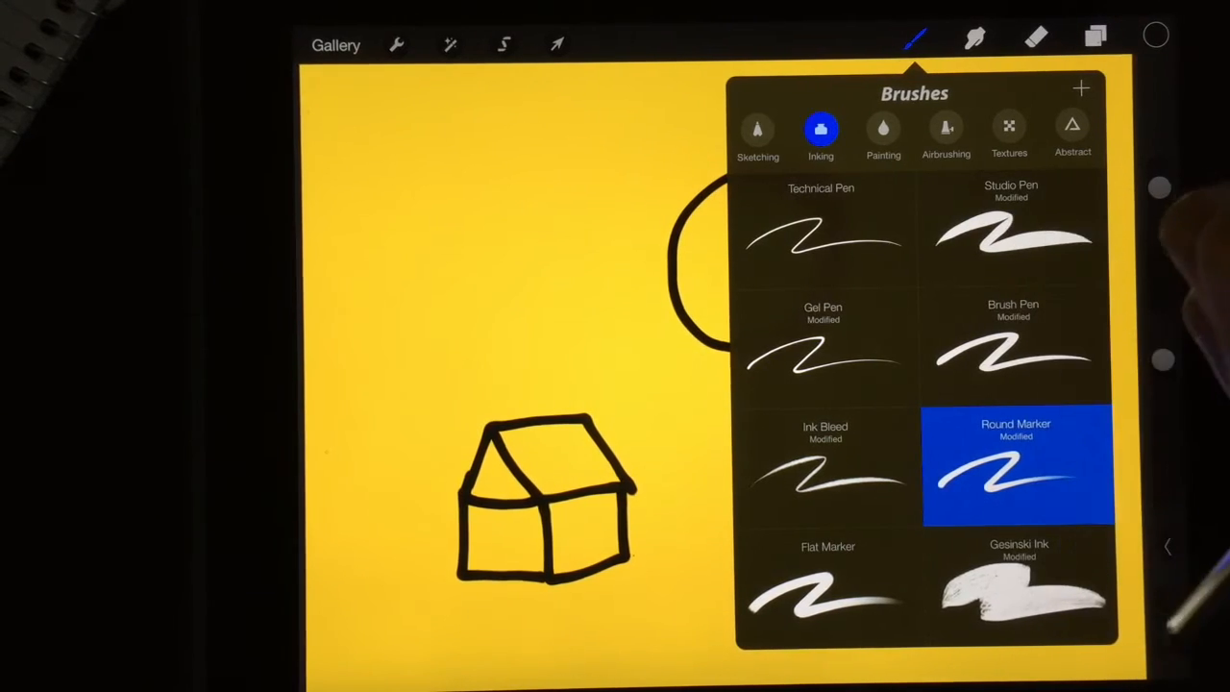
pyautogui.click(1019, 587)
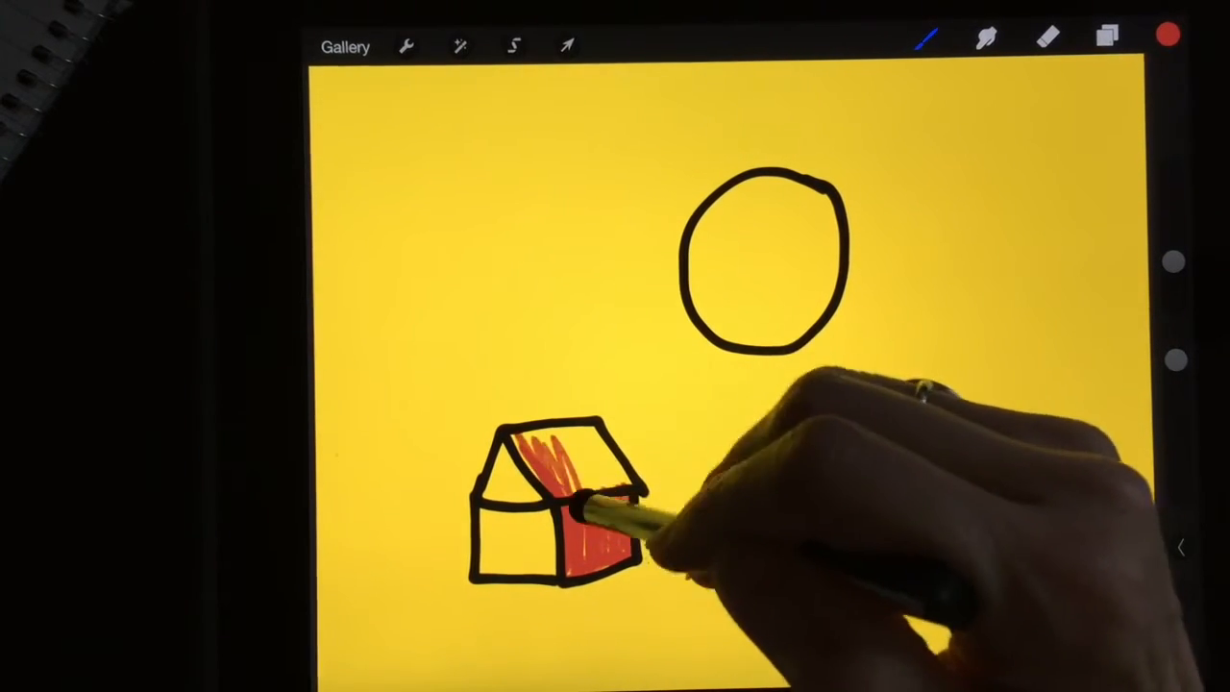
# Select the line-art layer in Layers so the circle can be colour-dropped solid red.
pyautogui.click(1098, 36)
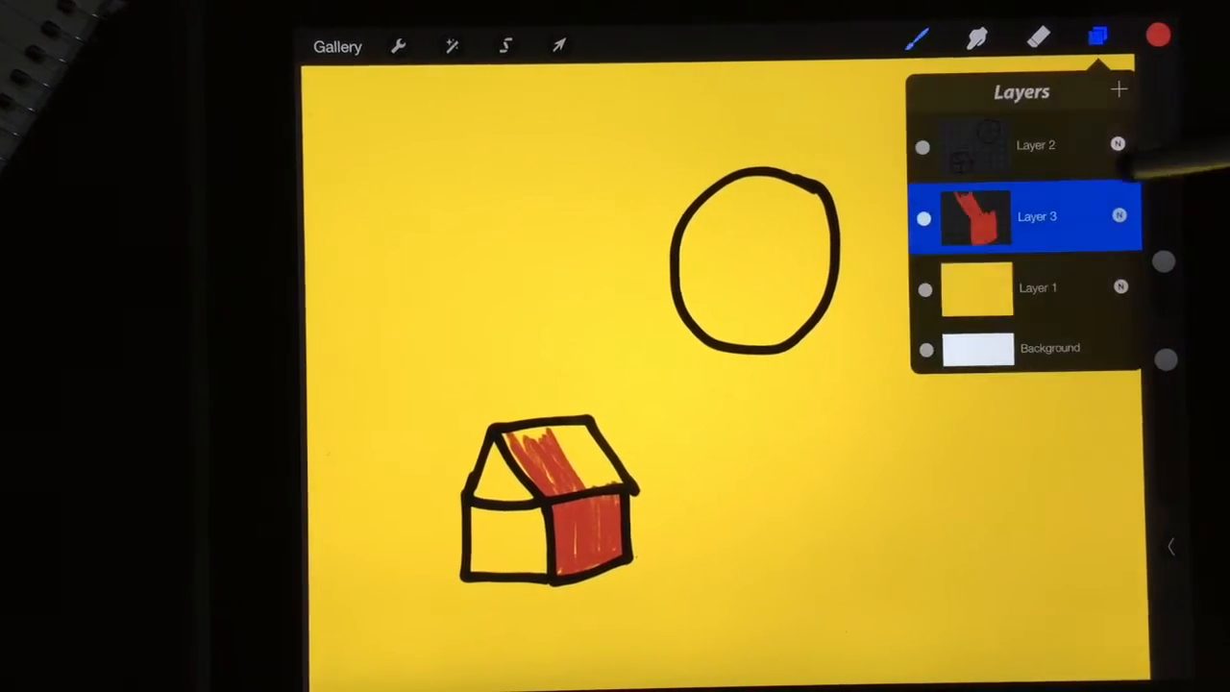
pyautogui.click(1023, 145)
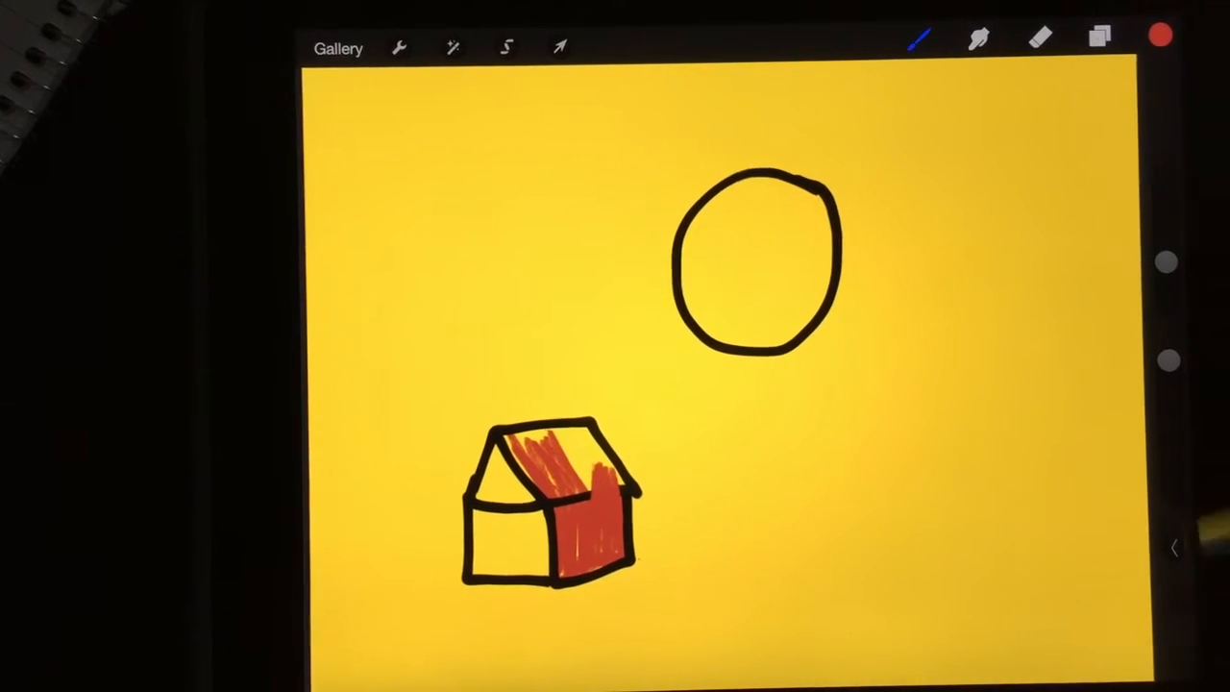
pyautogui.click(1099, 38)
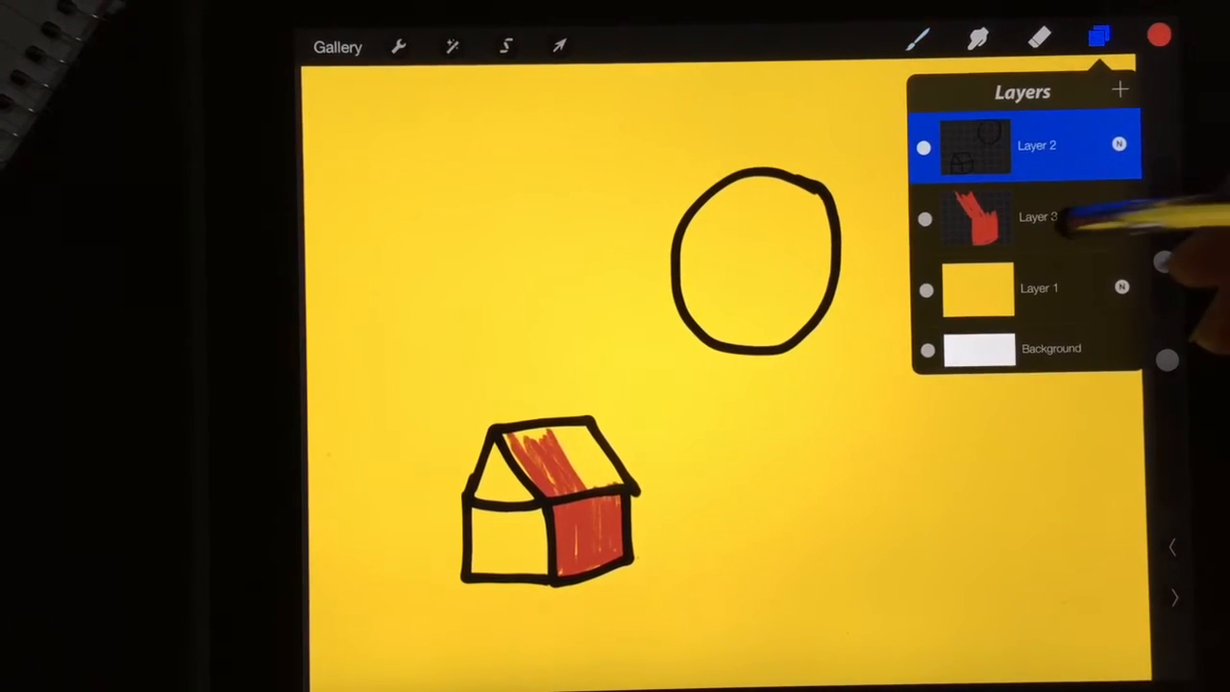
pyautogui.click(1024, 217)
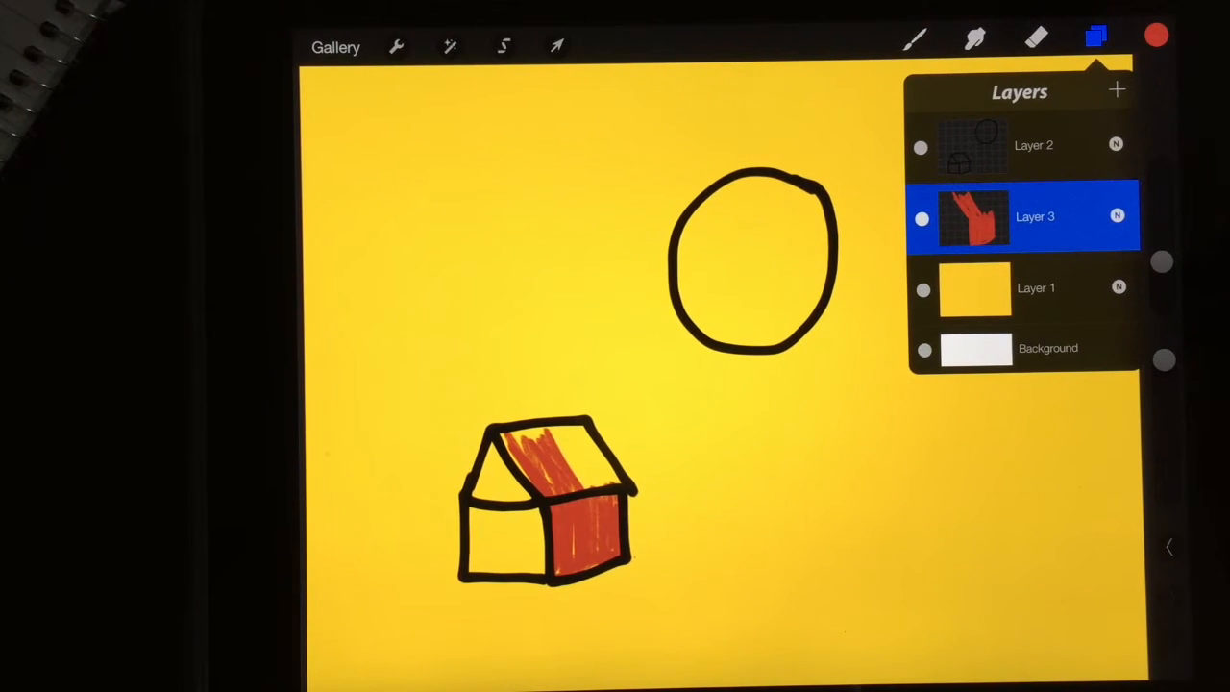
pyautogui.click(1032, 145)
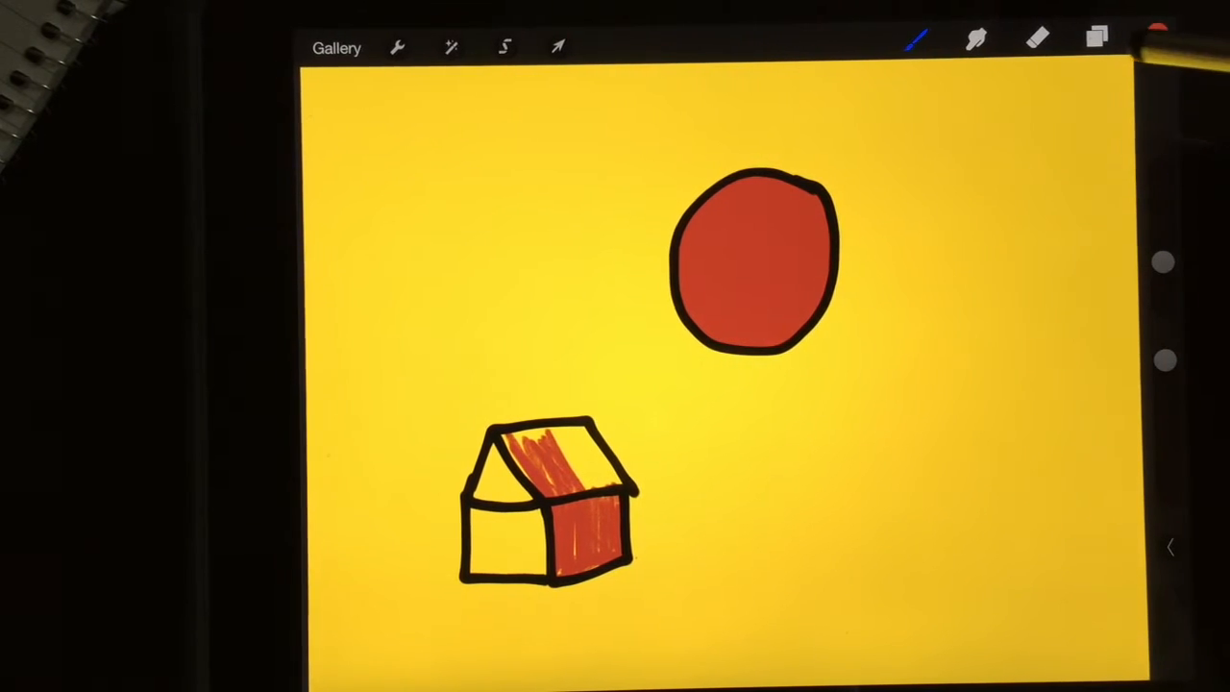
# Make Layer 2 active and browse the Inking set for Gesinski Ink.
pyautogui.click(1097, 39)
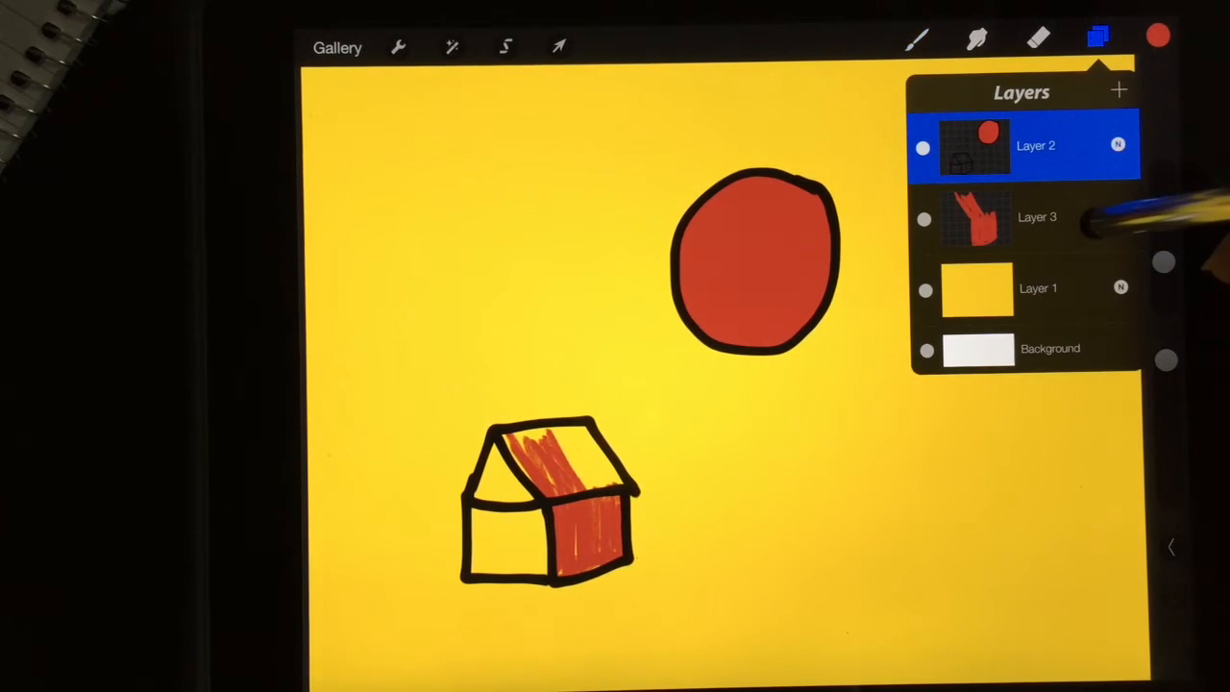
pyautogui.click(1037, 216)
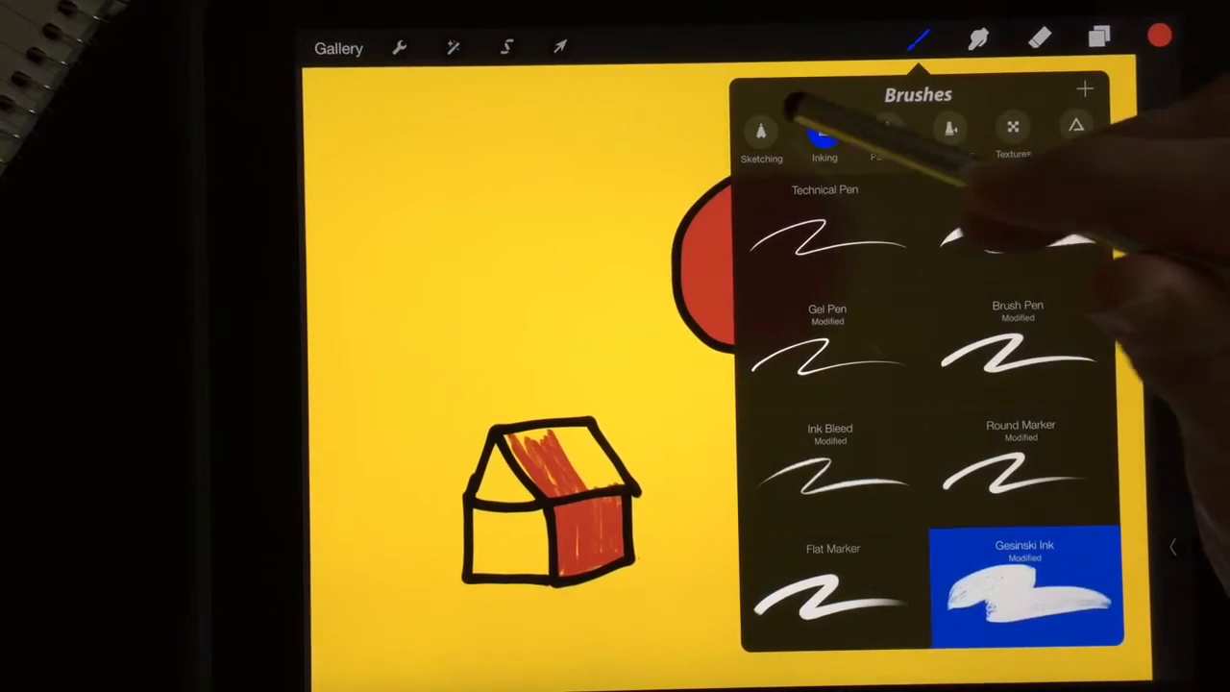
pyautogui.click(760, 132)
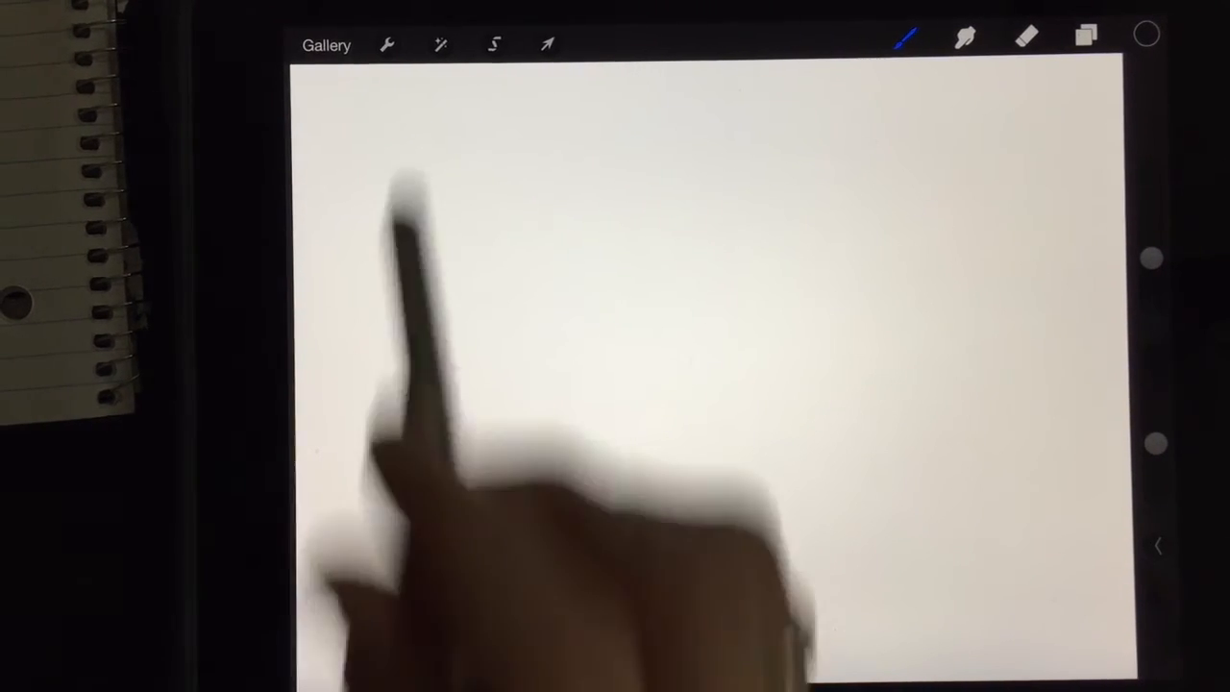
# Start an image import from the photo library's Camera Roll album.
pyautogui.click(386, 44)
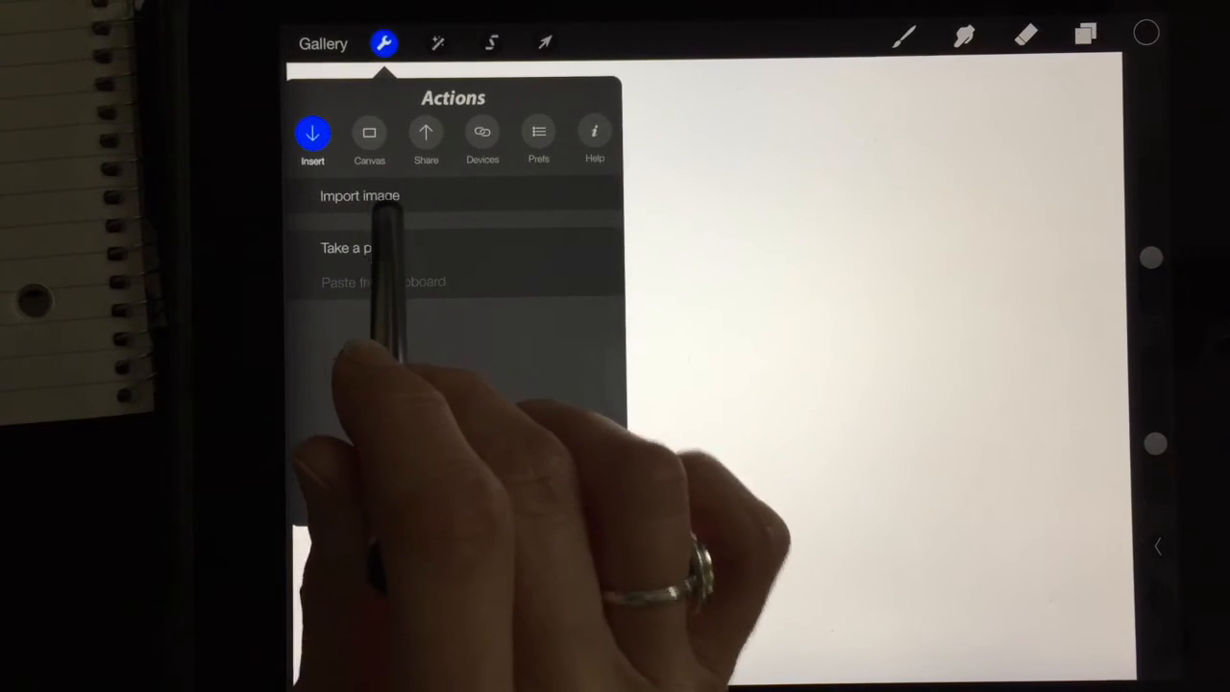
pyautogui.click(359, 195)
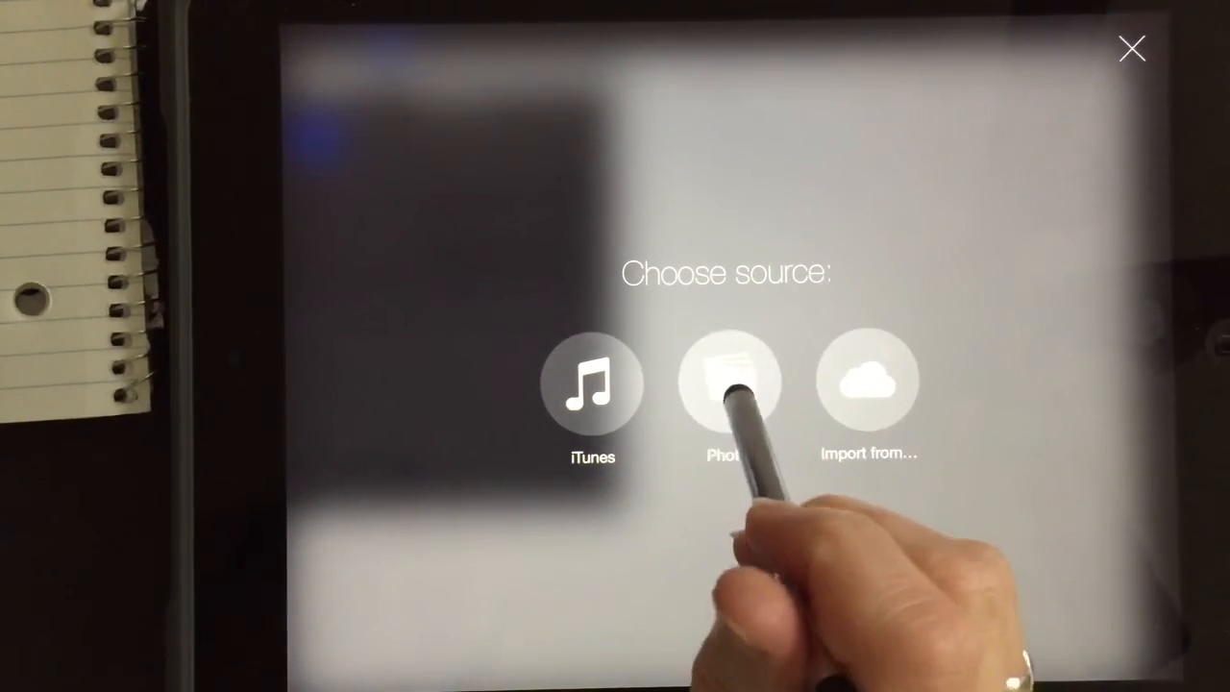
pyautogui.click(728, 379)
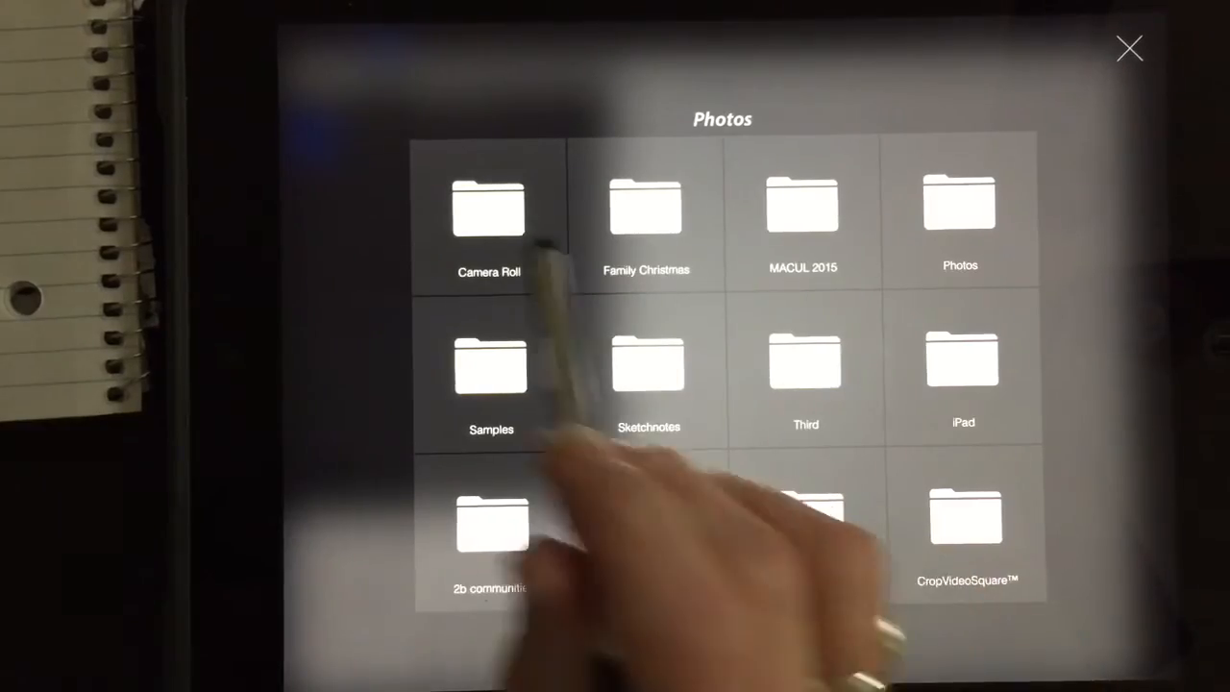
pyautogui.click(488, 208)
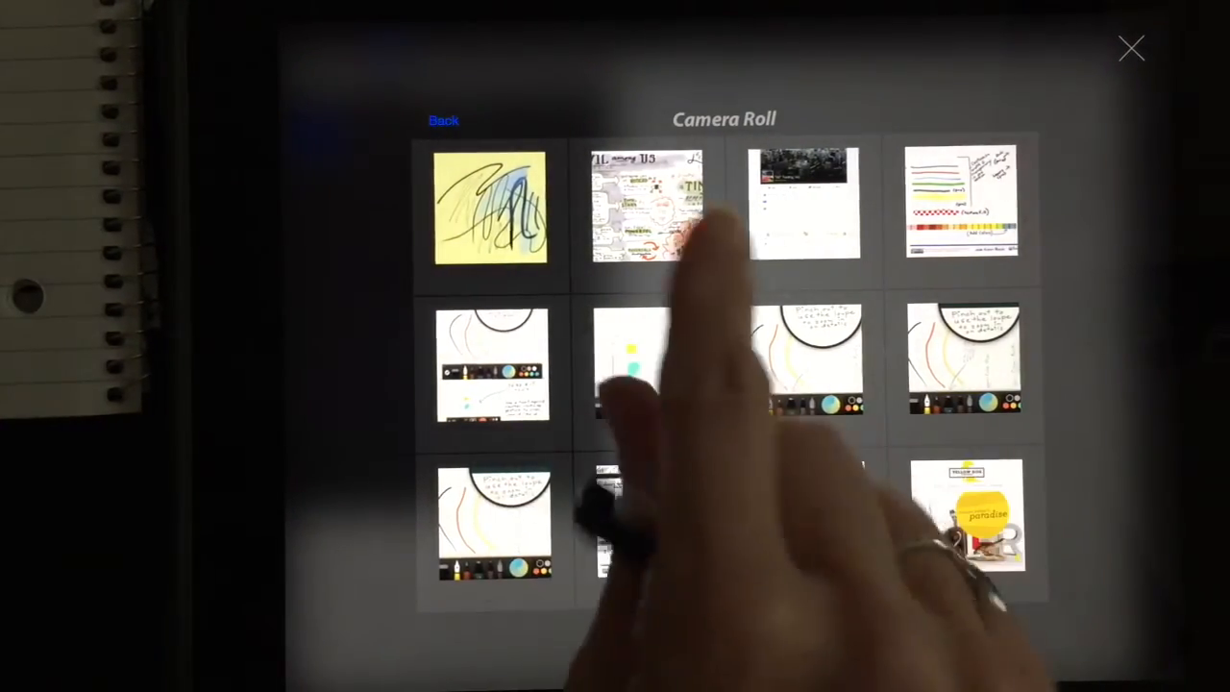
# Find the cartoon dog picture and shrink it into the canvas's top-left corner.
pyautogui.scroll(-3)
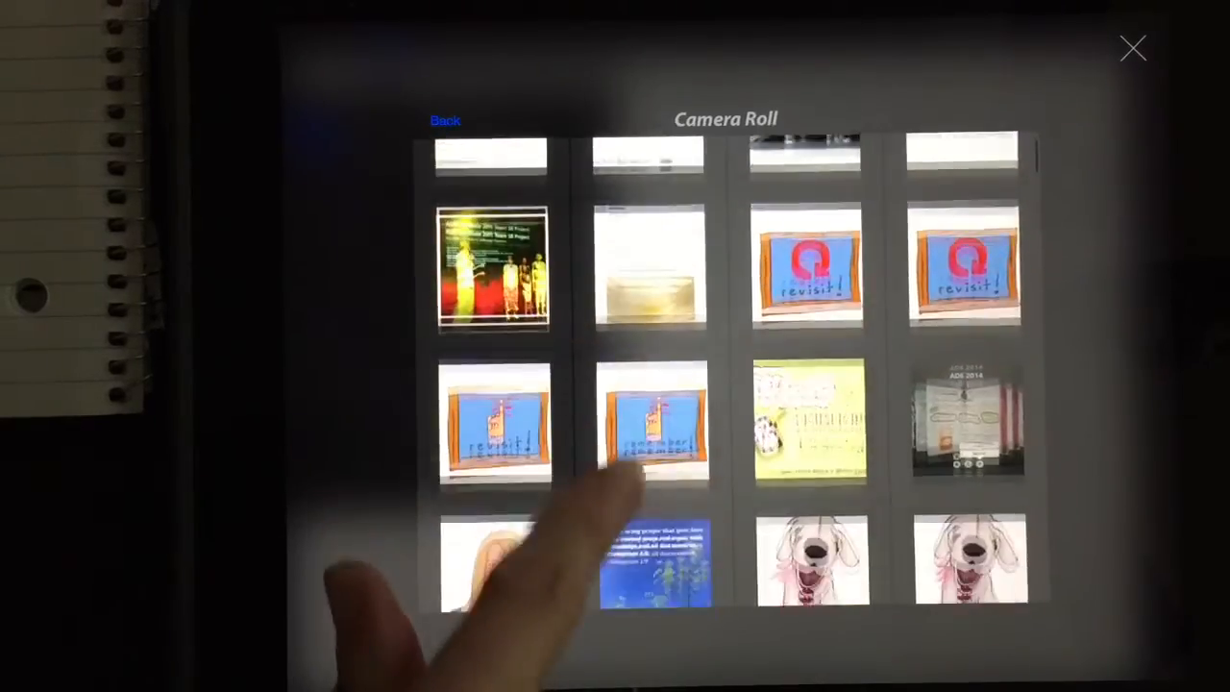
pyautogui.scroll(-3)
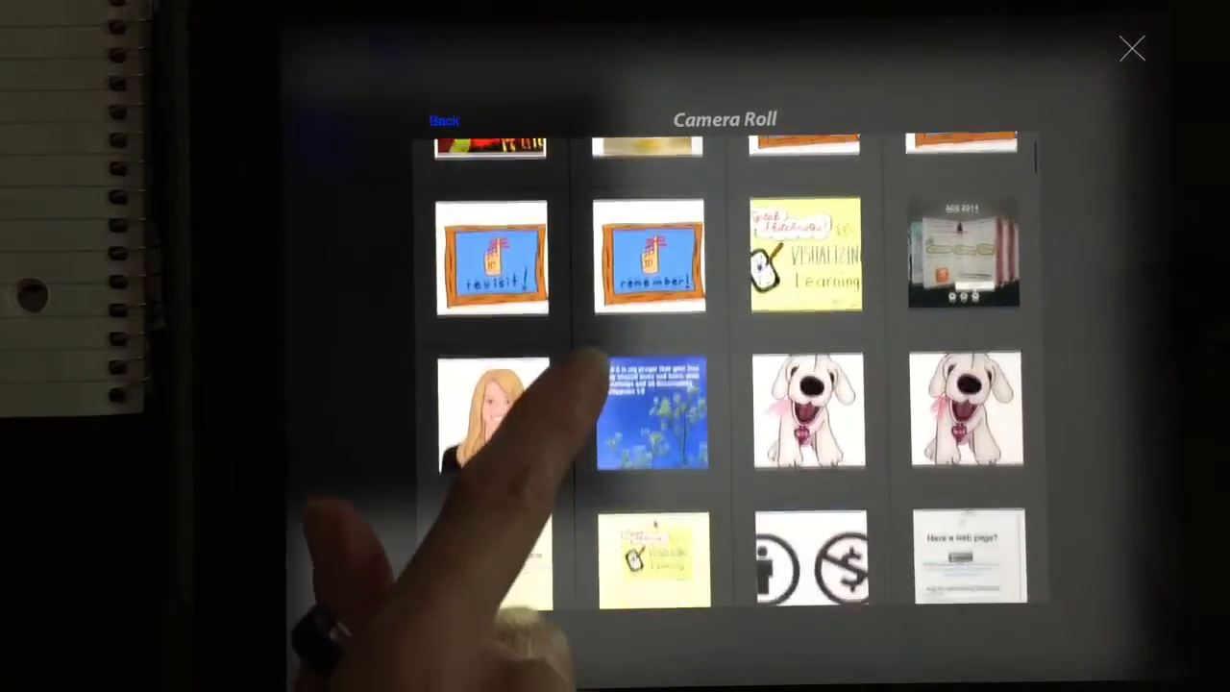
pyautogui.scroll(3)
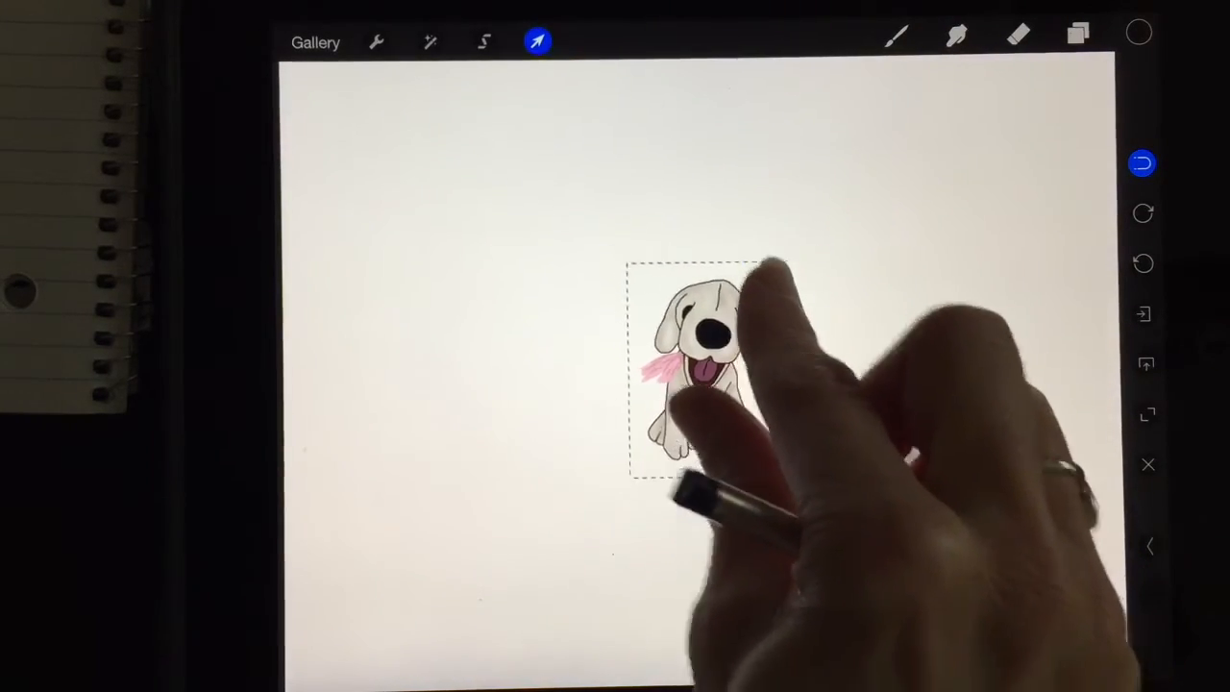
pyautogui.moveTo(692, 355); pyautogui.dragTo(518, 241)
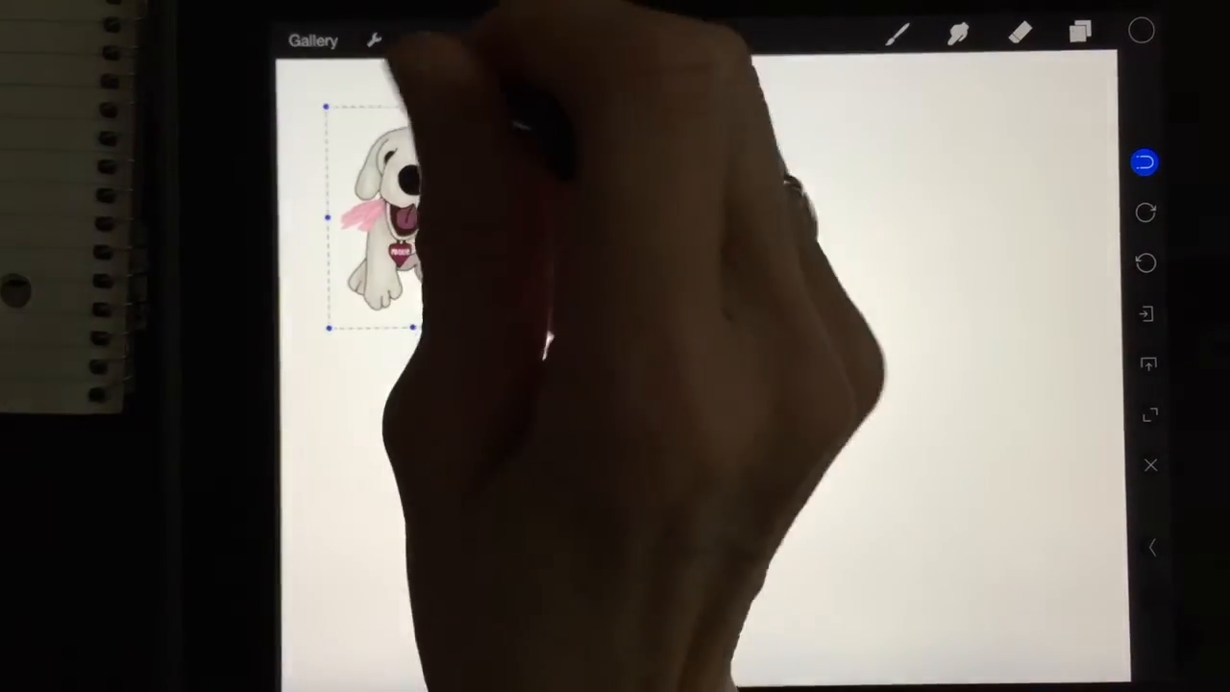
pyautogui.click(374, 39)
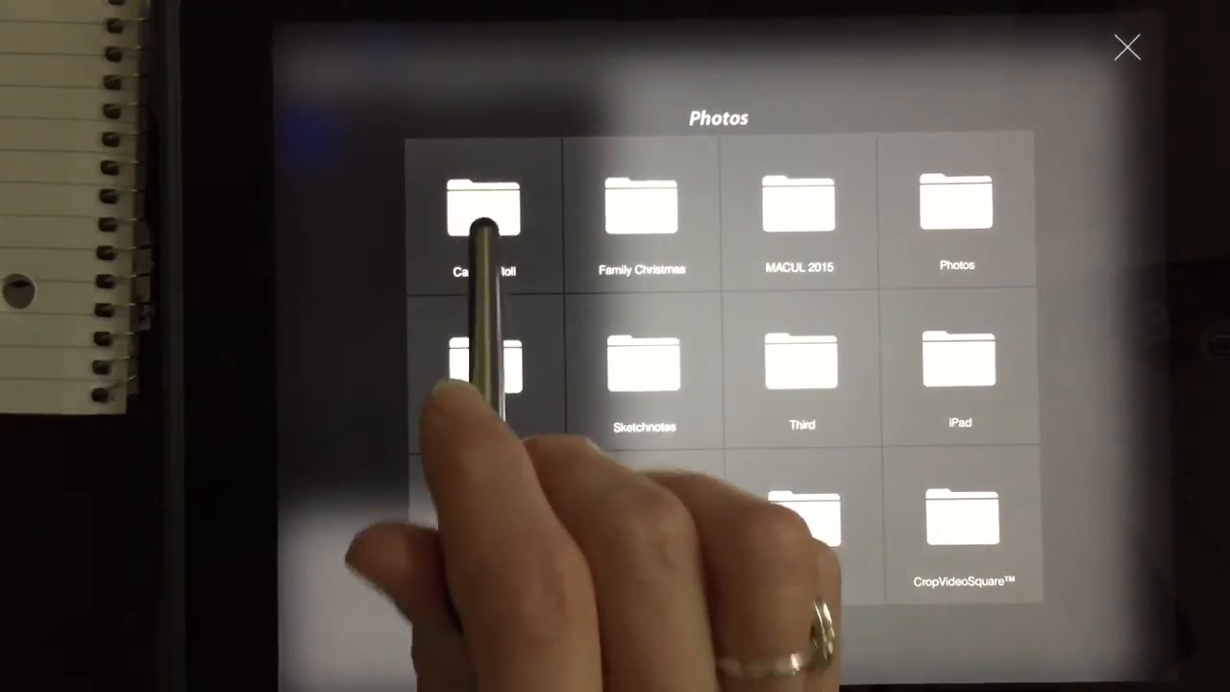
# Import the blue-sky wildflower photo from the Camera Roll album.
pyautogui.click(486, 207)
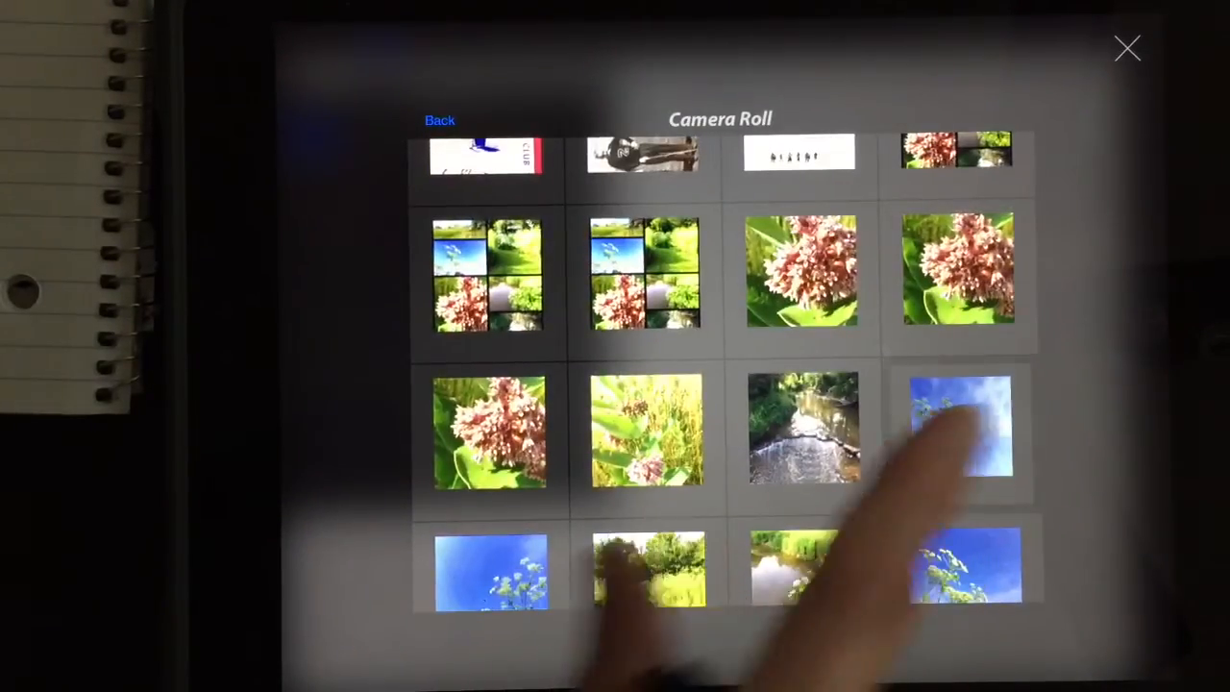
pyautogui.click(965, 570)
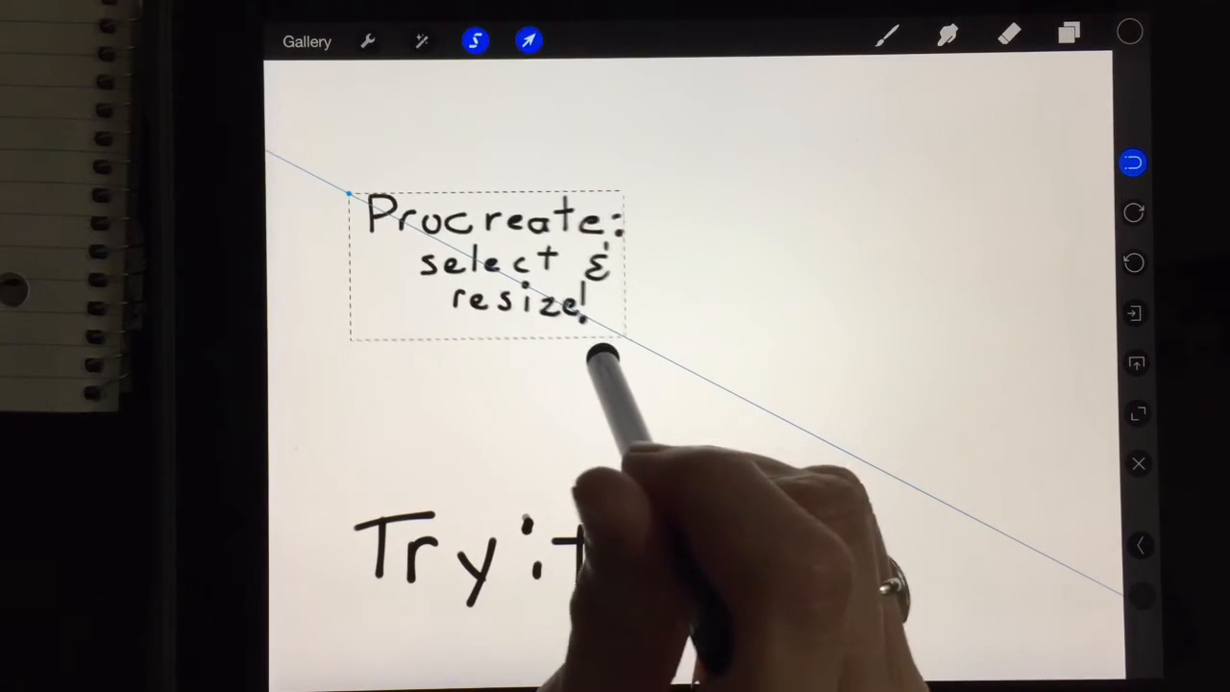
# Shrink the 'Procreate: select & resize!' note, move it top-left, and finish selecting 'Try it!'.
pyautogui.moveTo(490, 265); pyautogui.dragTo(692, 148)
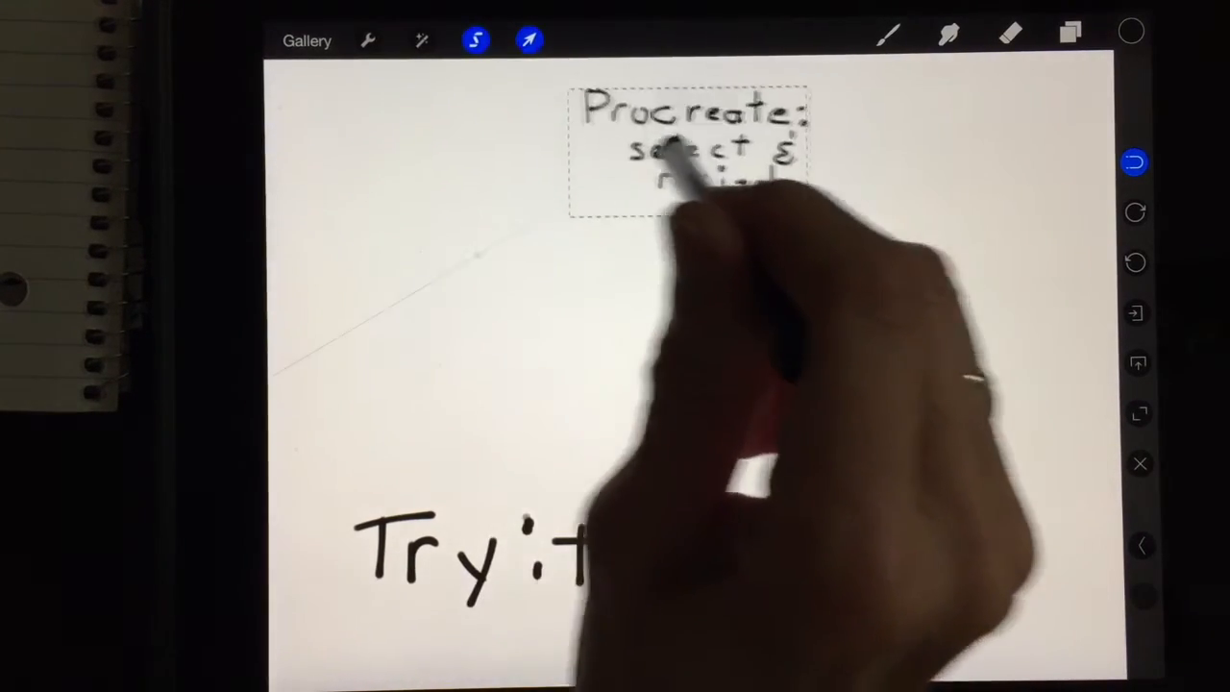
pyautogui.moveTo(687, 154); pyautogui.dragTo(437, 192)
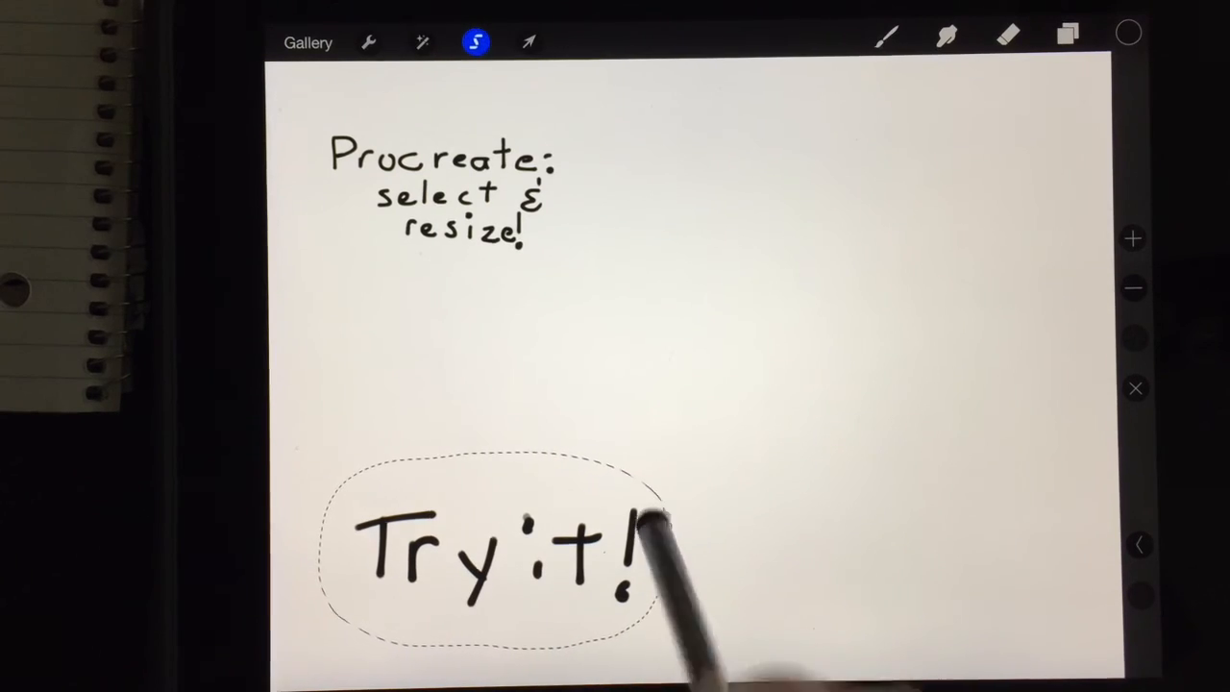
pyautogui.click(529, 40)
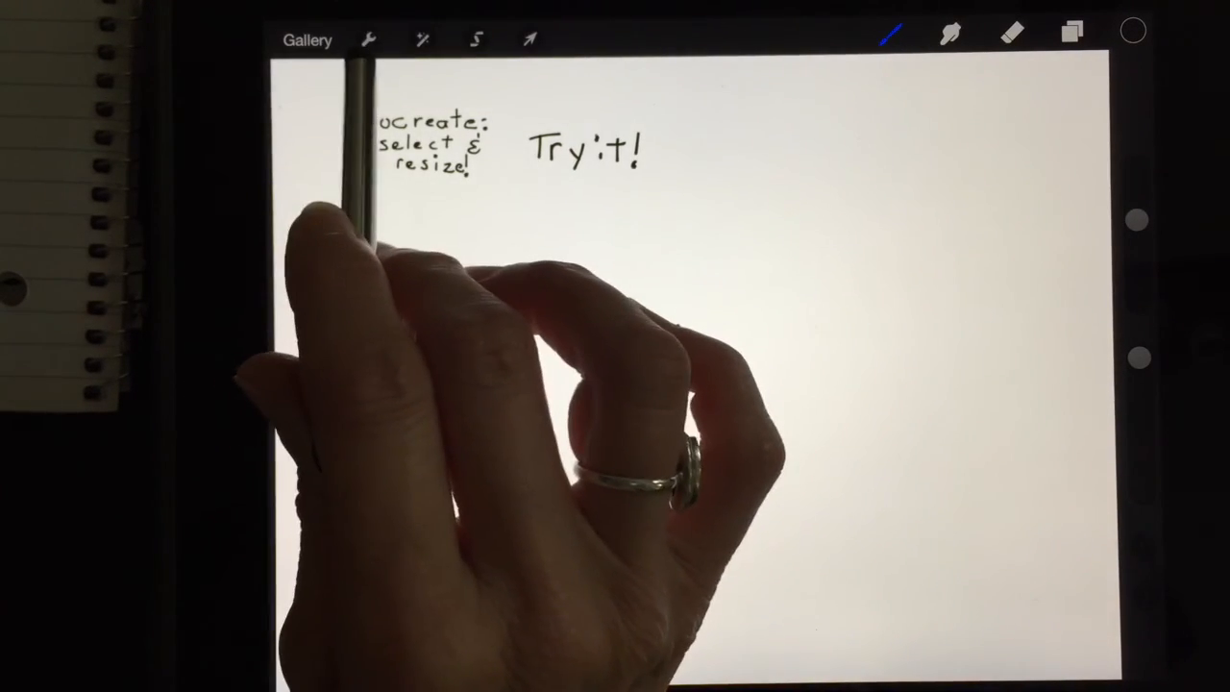
# Export the drawing's process video from the Share options in Actions.
pyautogui.click(370, 39)
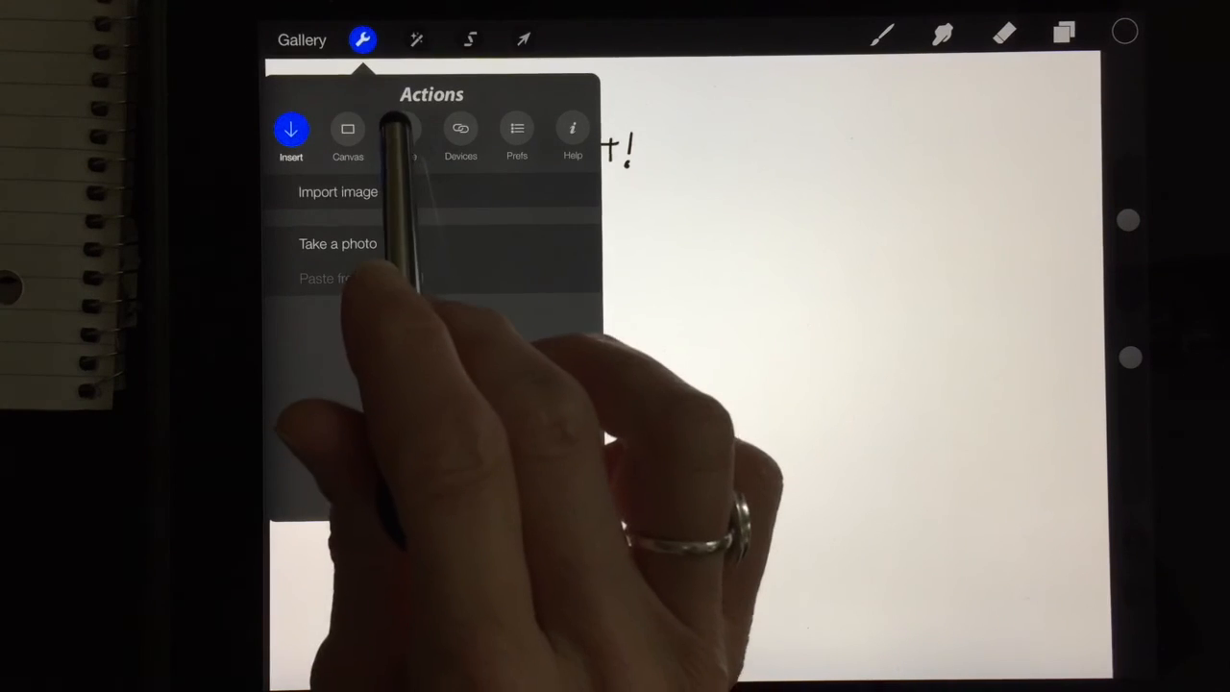
pyautogui.click(403, 135)
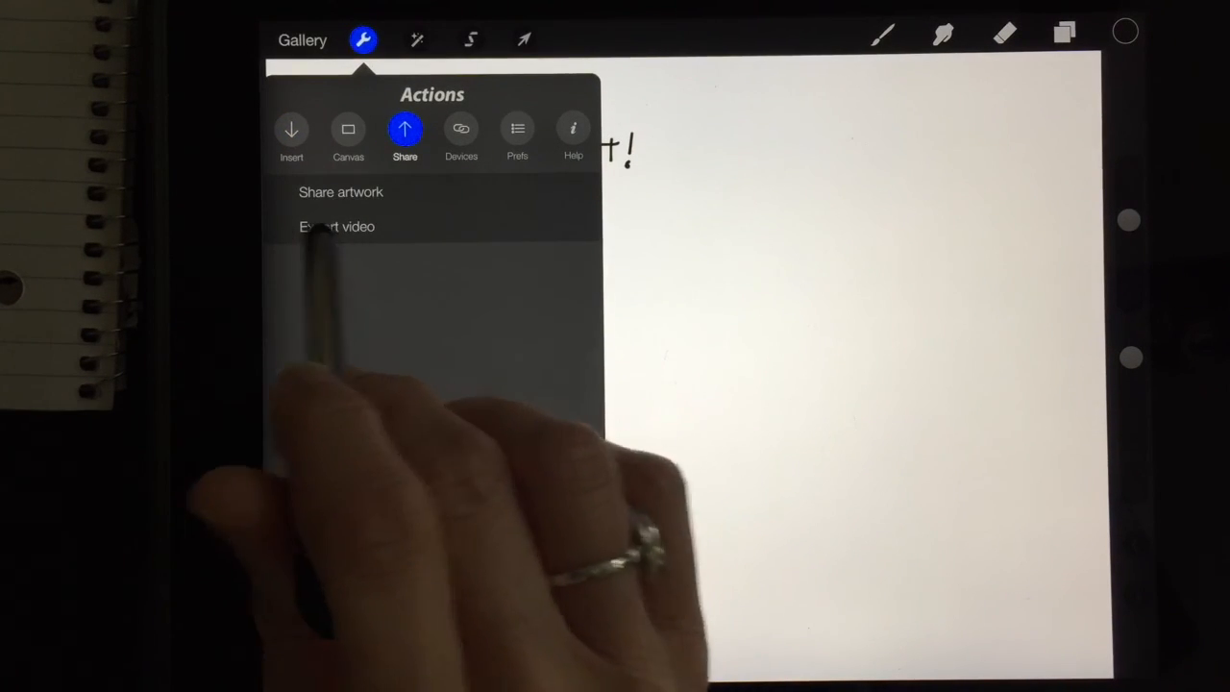
pyautogui.click(337, 226)
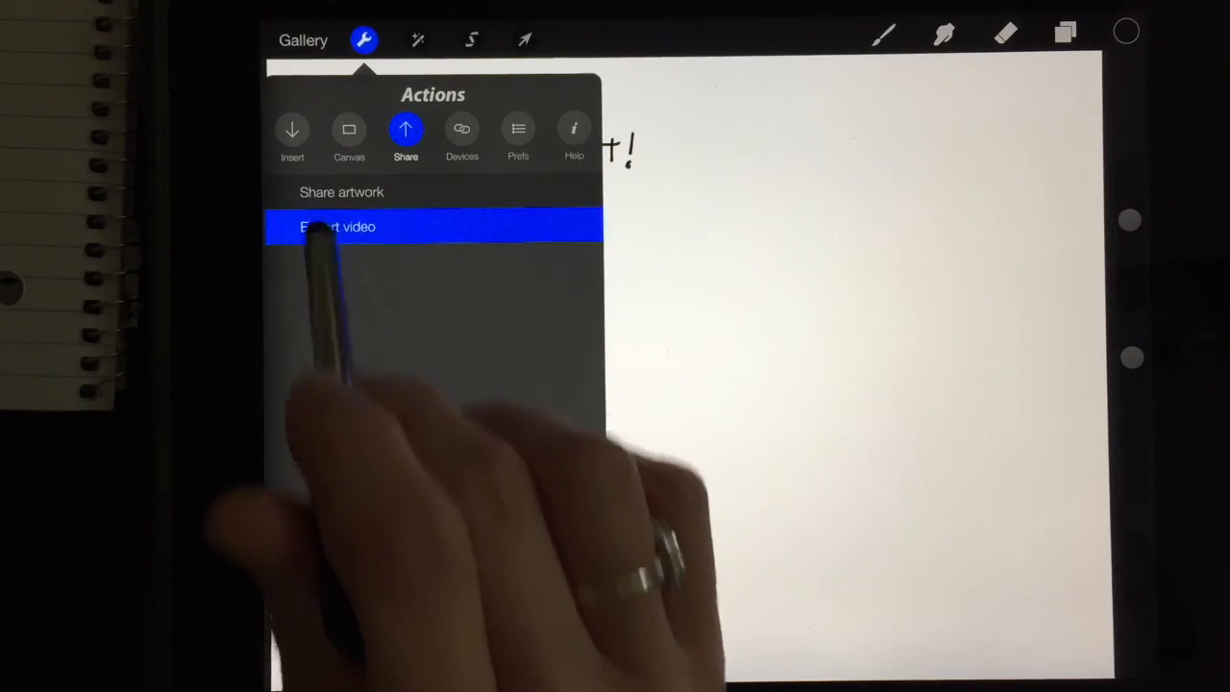
pyautogui.click(337, 227)
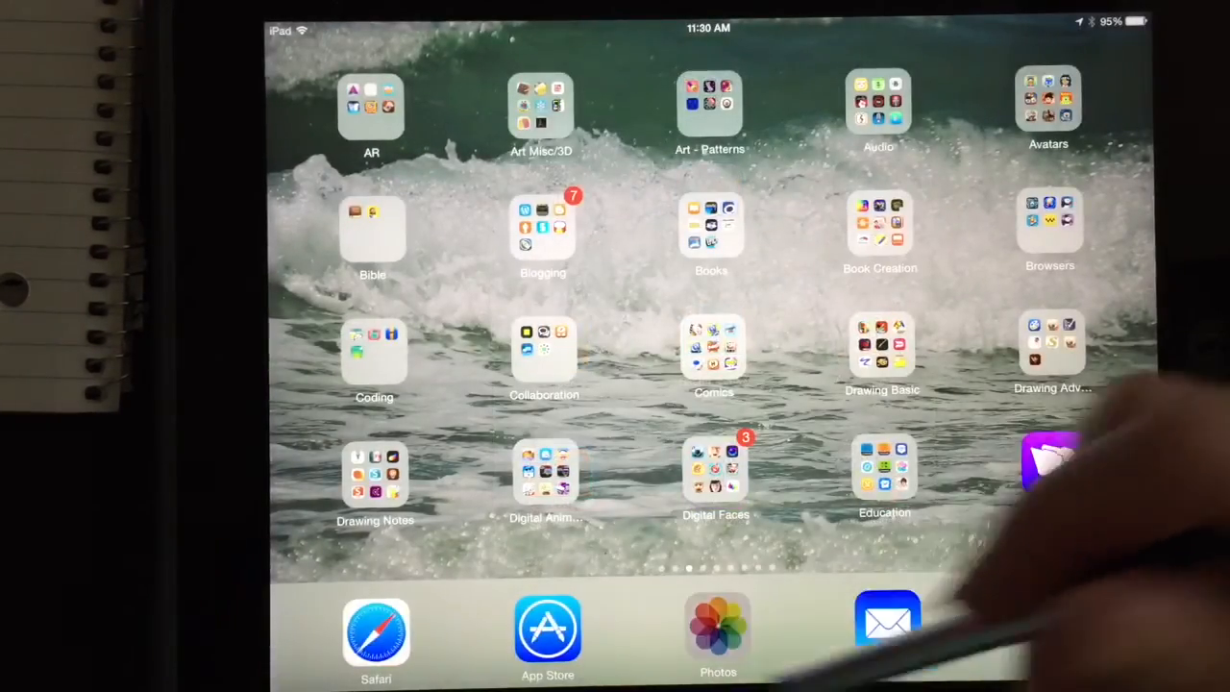
# Open Photos and play today's exported process video of the handwritten notes.
pyautogui.click(717, 634)
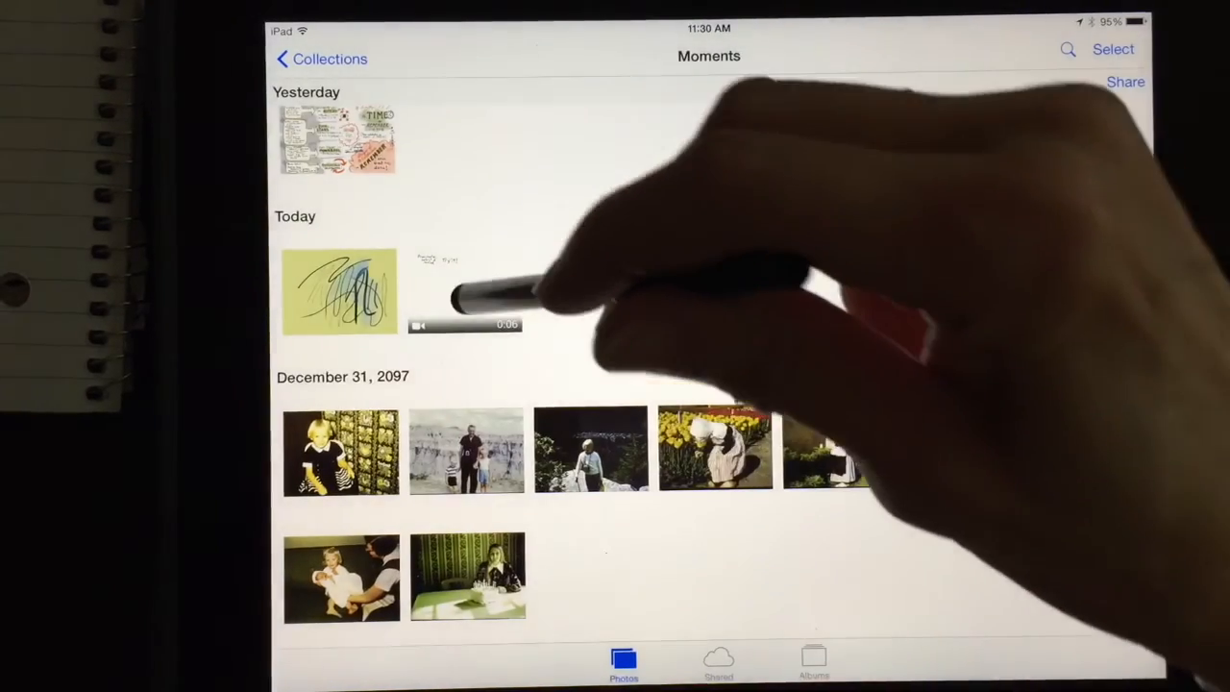
pyautogui.click(340, 291)
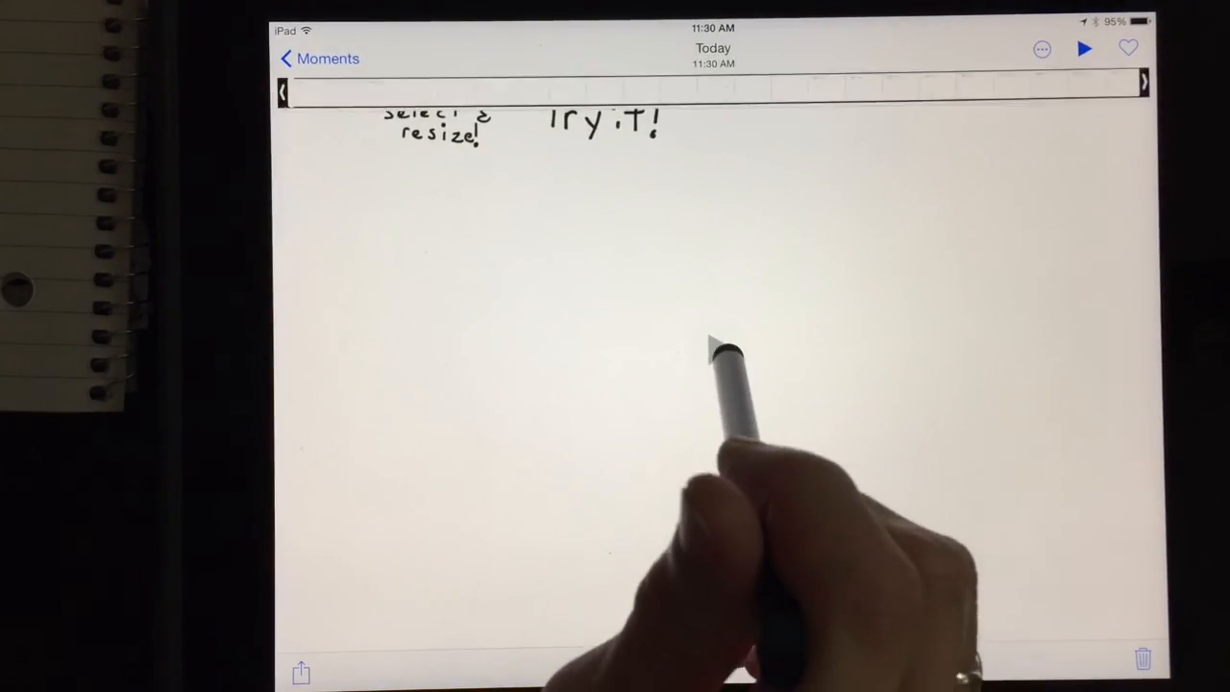